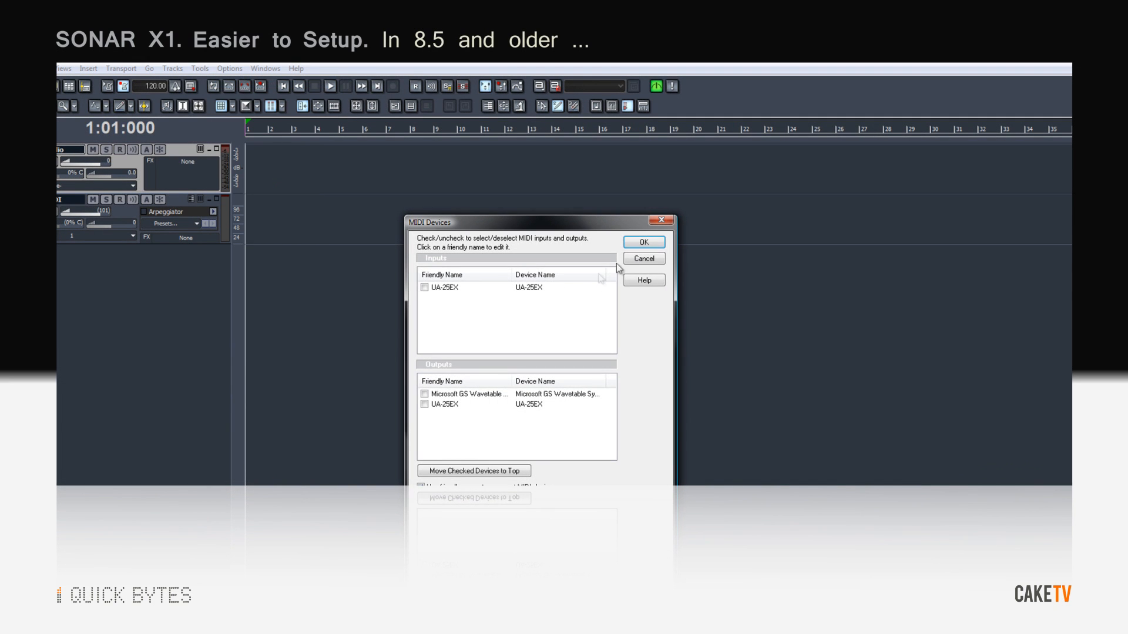
- Review 8.5's MIDI Devices, Controllers/Surfaces and Audio options in their separate dialogs
click(229, 68)
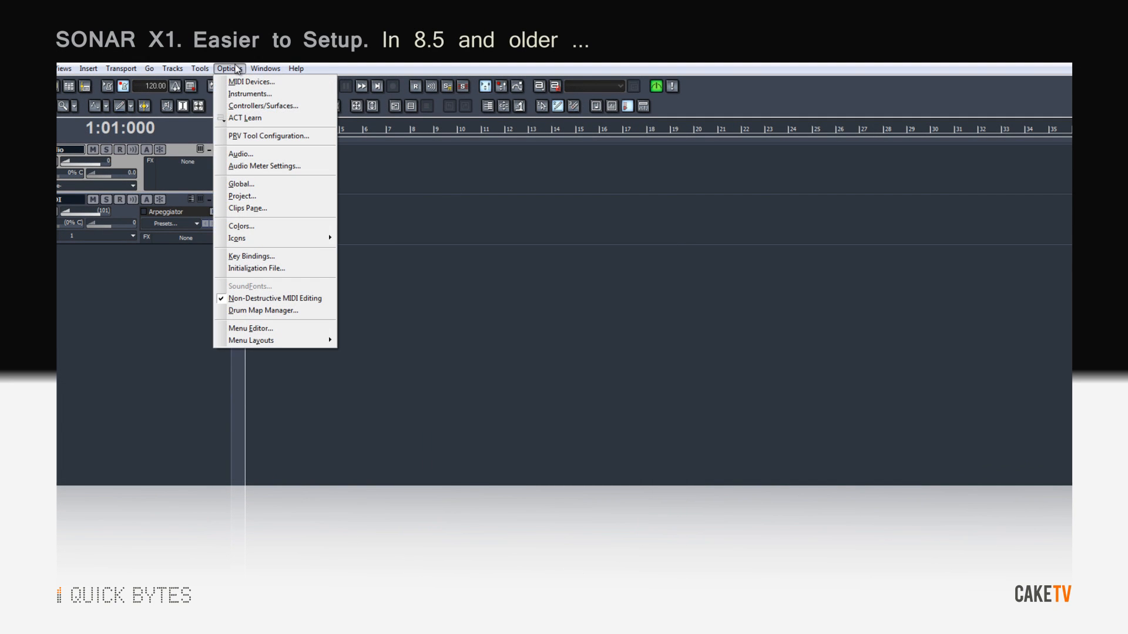
click(263, 106)
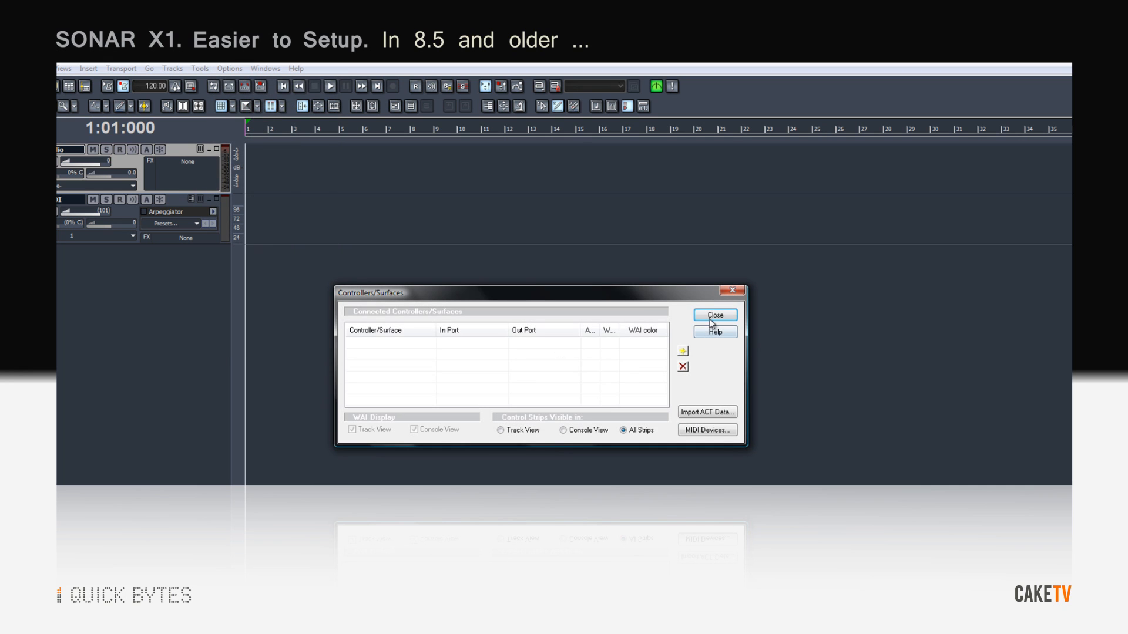
click(228, 68)
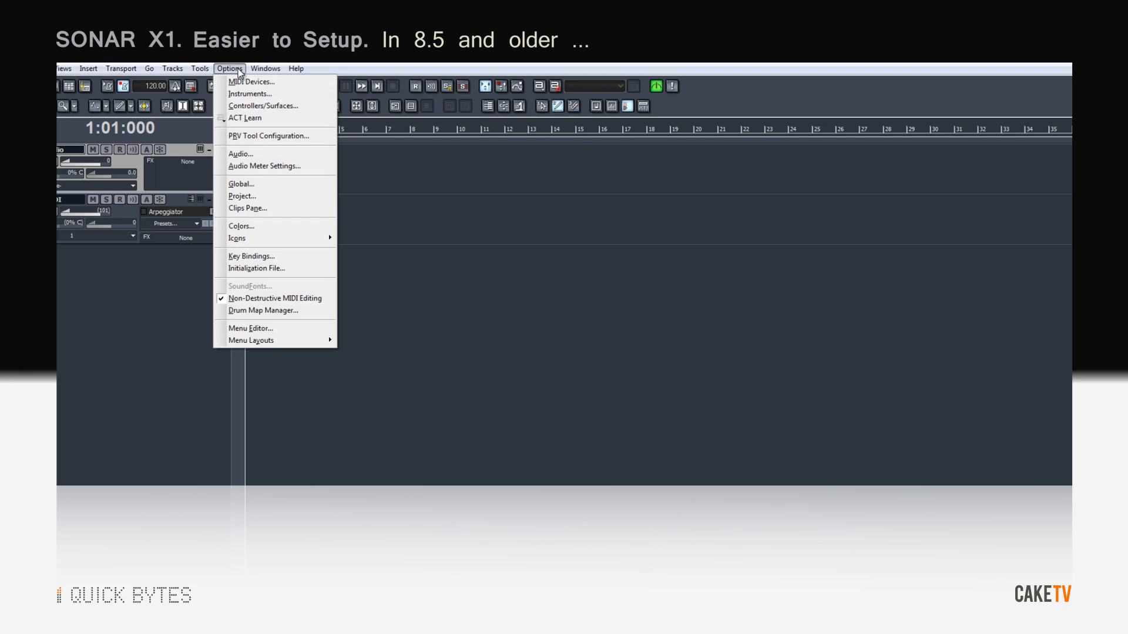
click(241, 154)
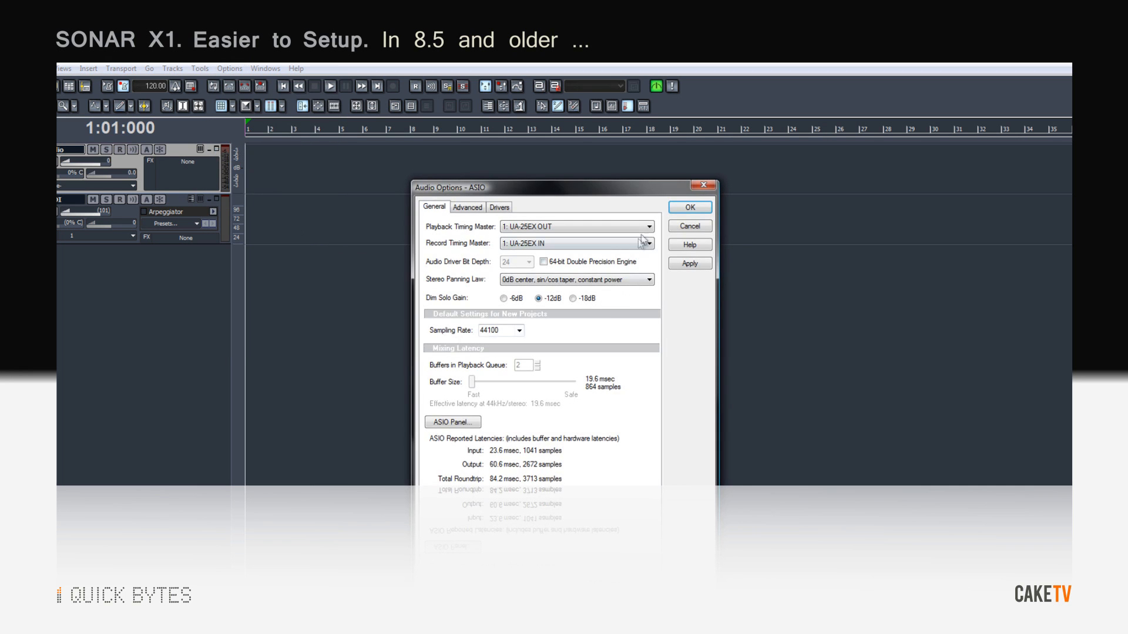
click(689, 207)
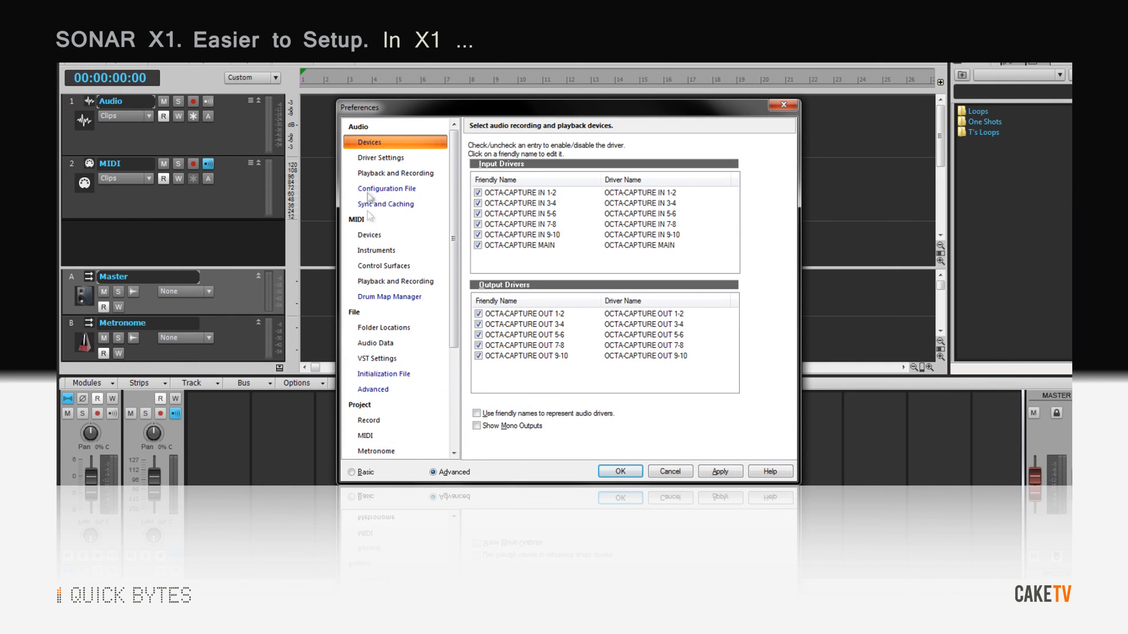
- Browse X1 Preferences: Audio Devices, Playback and Recording, then MIDI Control Surfaces
click(395, 173)
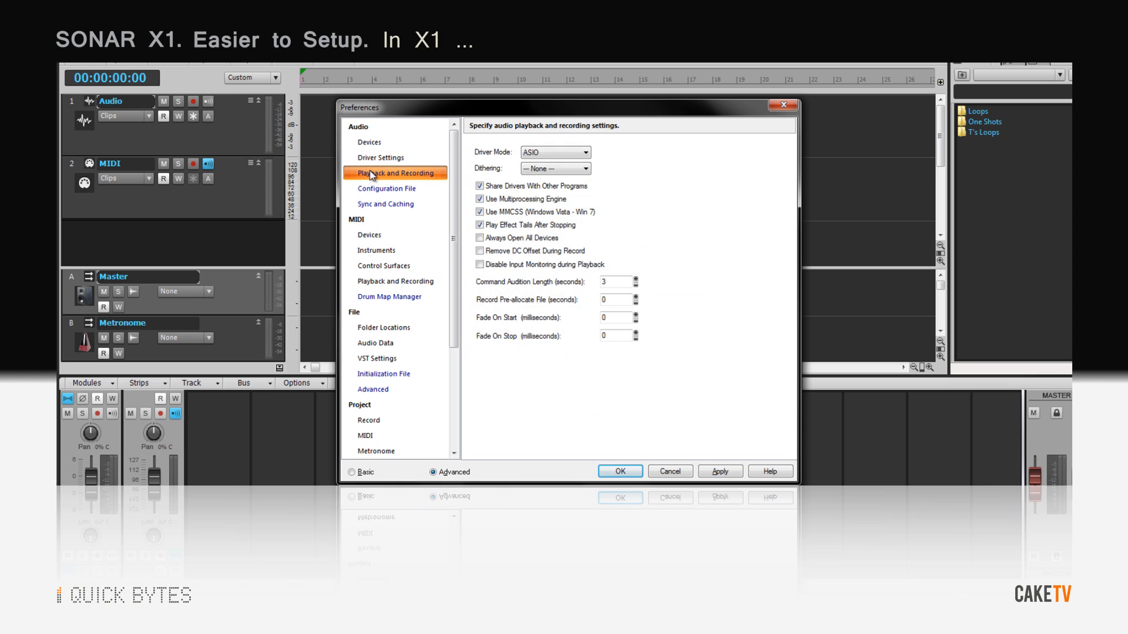
click(383, 266)
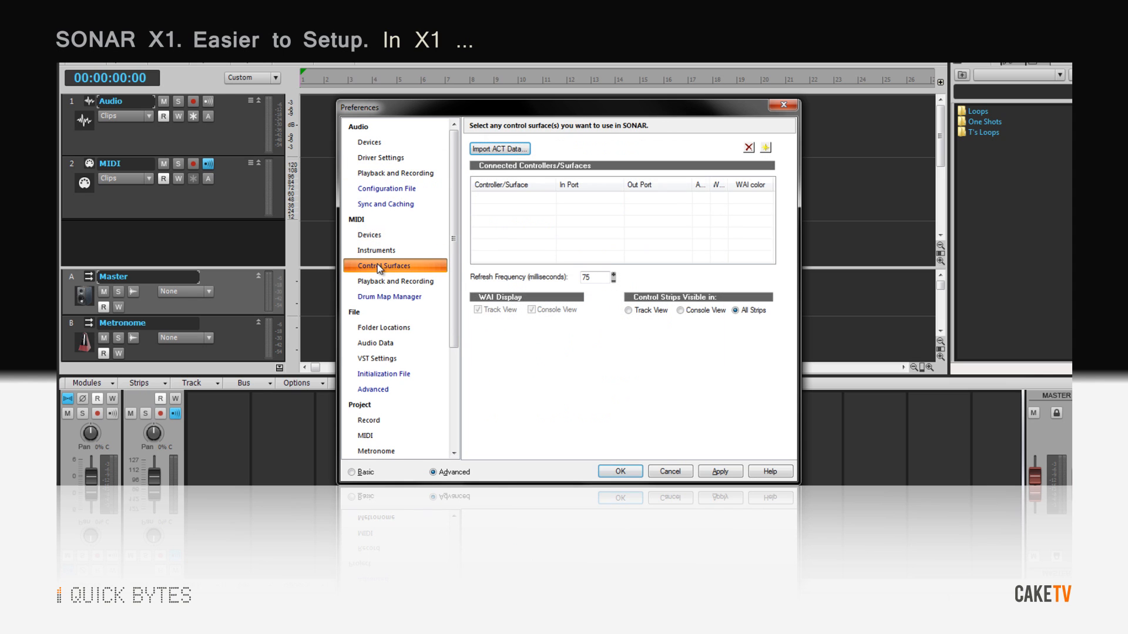
click(376, 358)
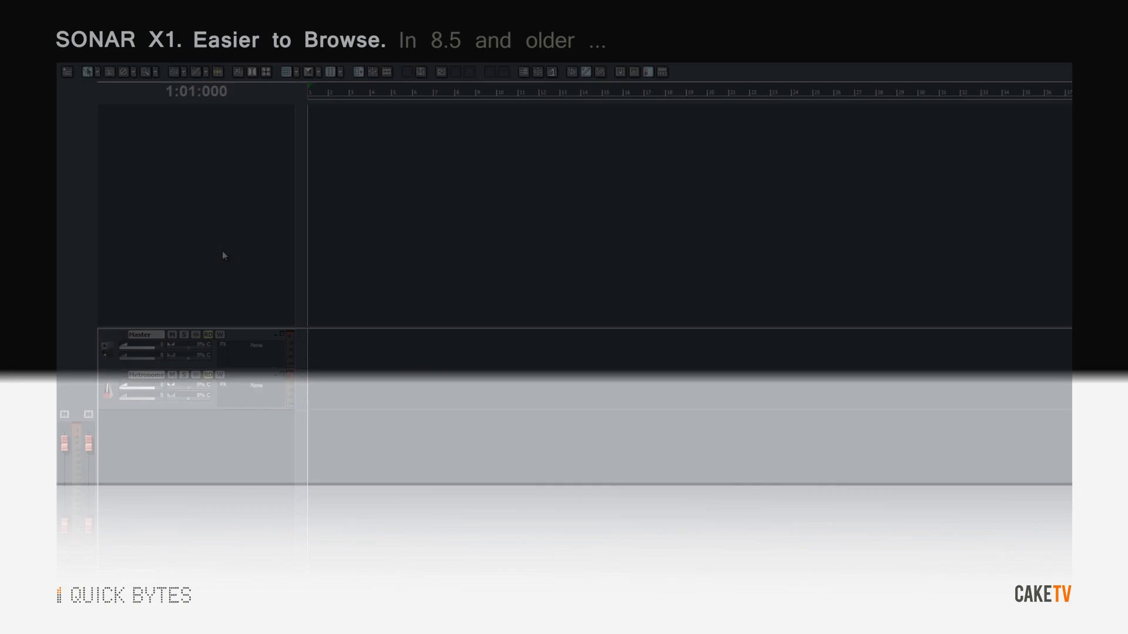
- Insert Tube Leveler from the drum track's FX bin menu and open the loops folder in the Media Browser
right_click(223, 256)
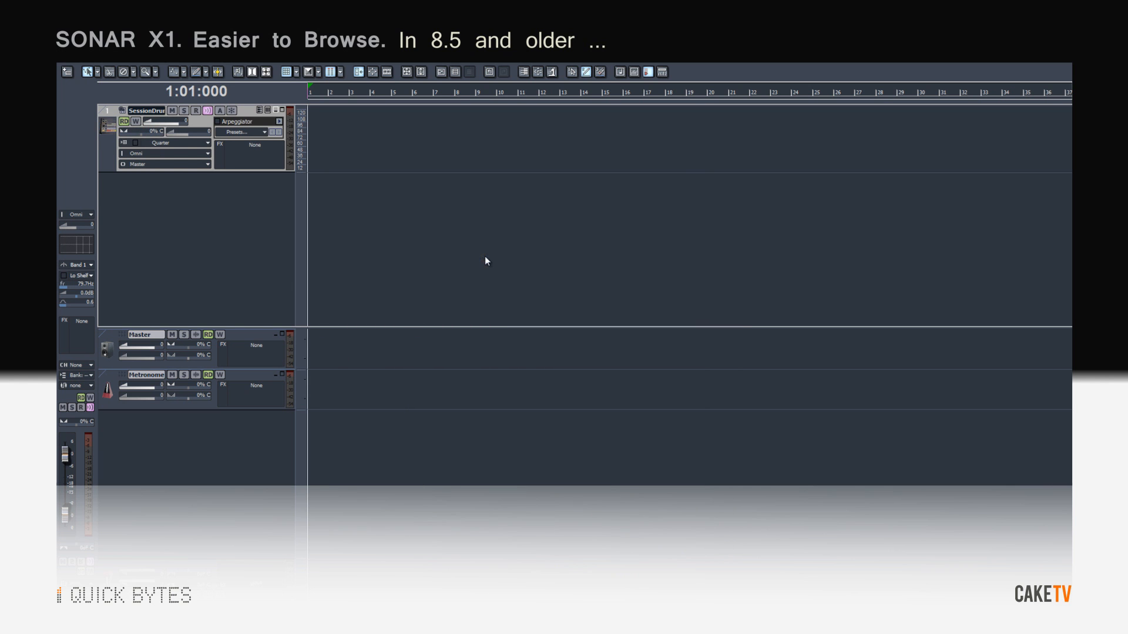
right_click(255, 147)
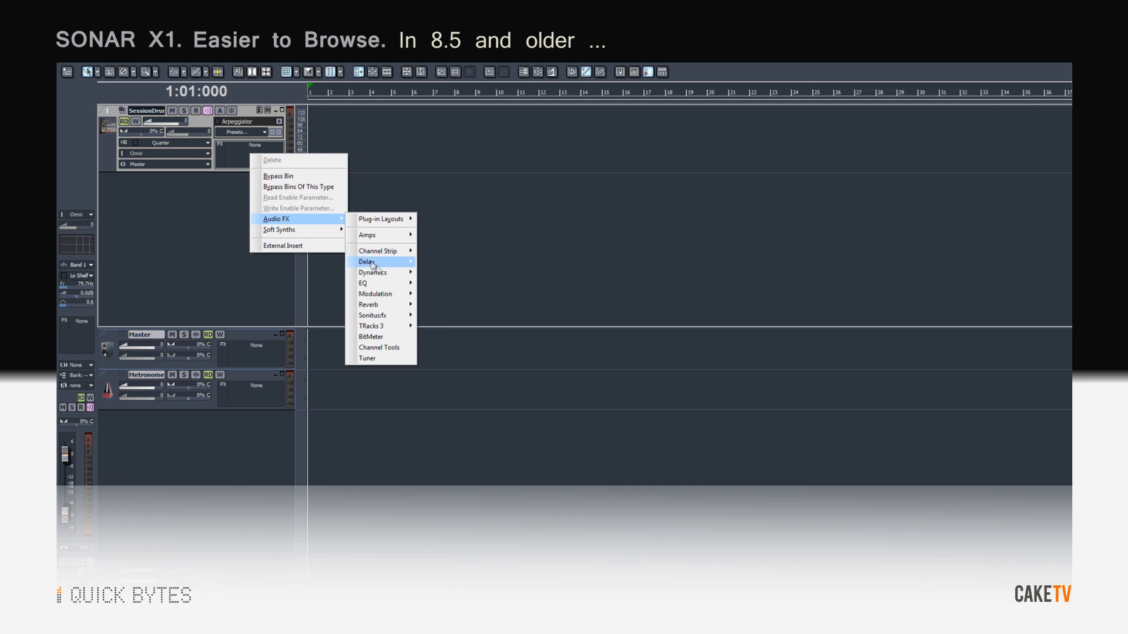
mouse_move(373, 272)
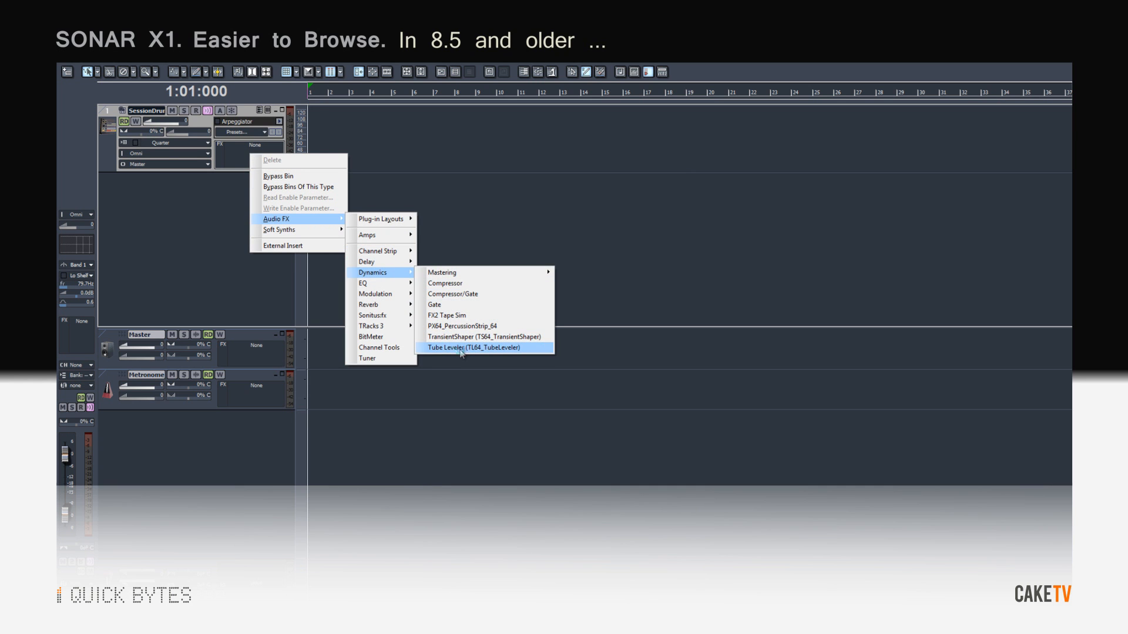
click(470, 347)
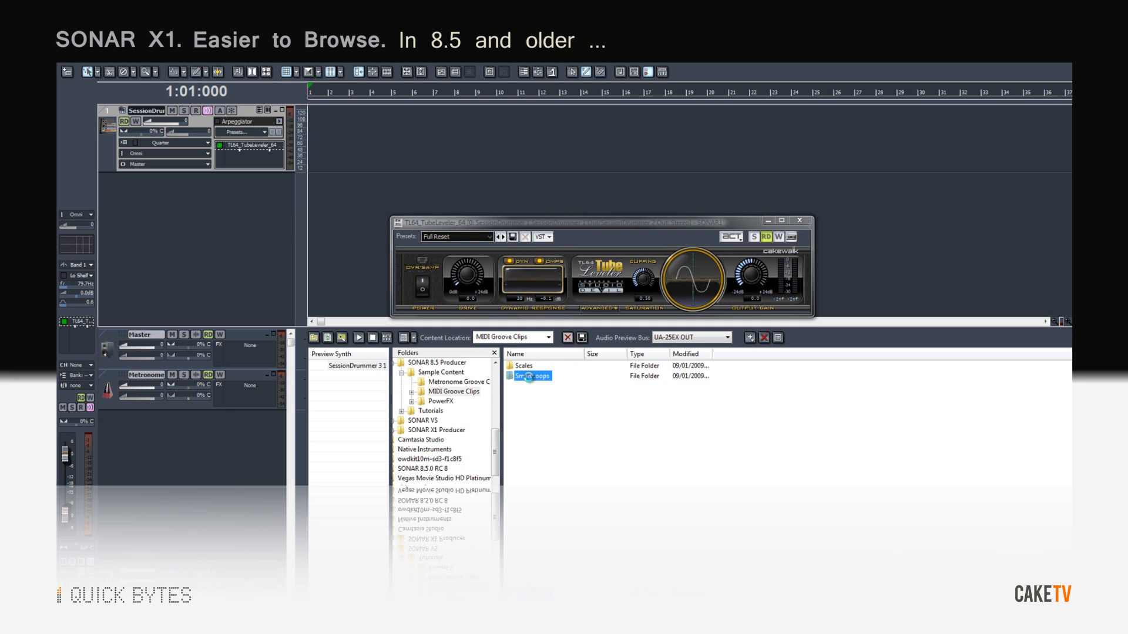
double_click(531, 376)
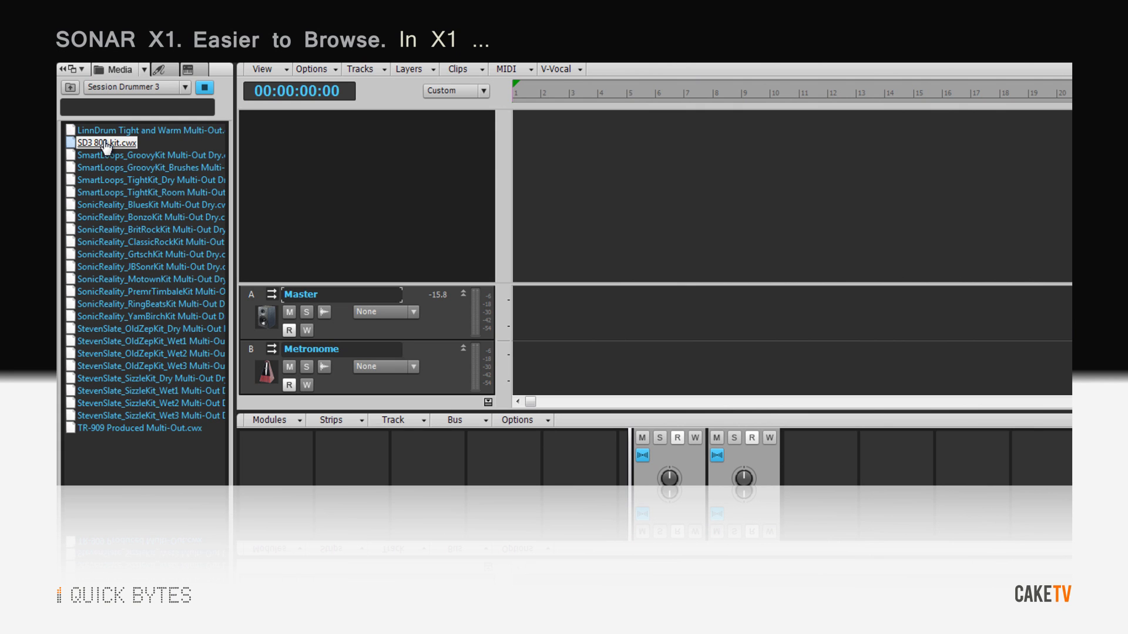
- From X1's browser pick the 808 kit, Drums icon, Dynamics Tube Leveler and Session Drummer 3 loops
click(182, 87)
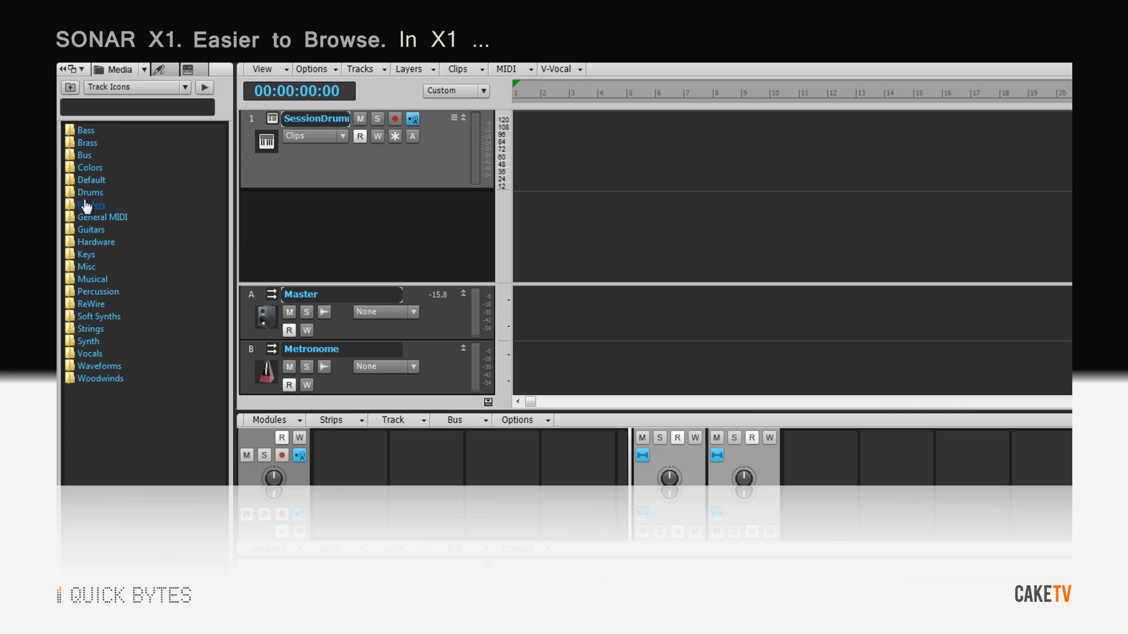
double_click(91, 193)
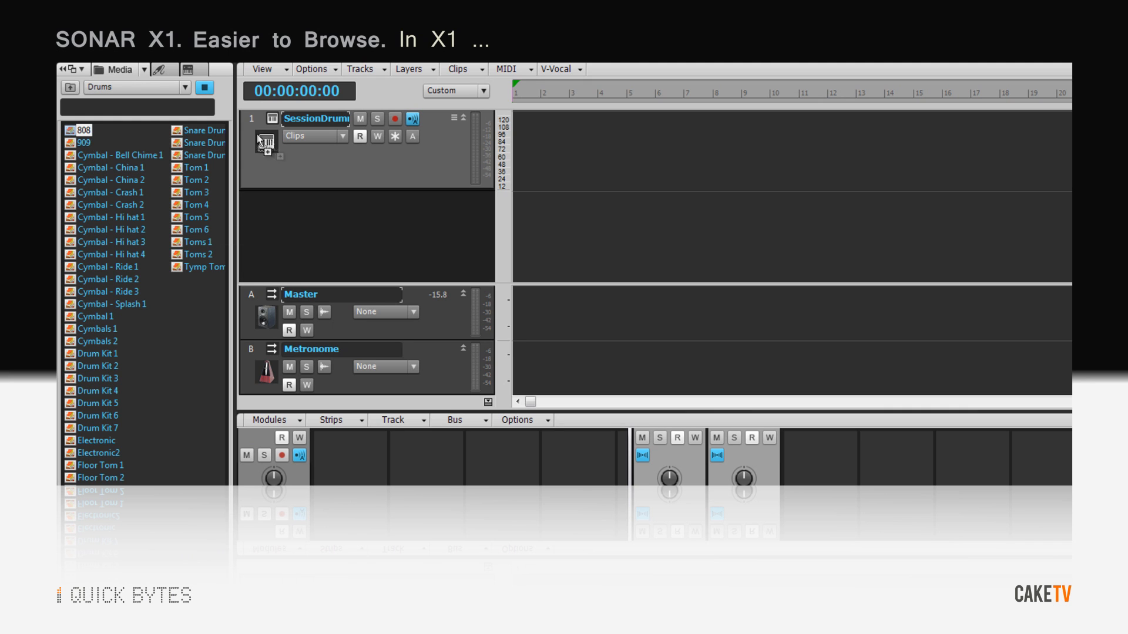
click(165, 69)
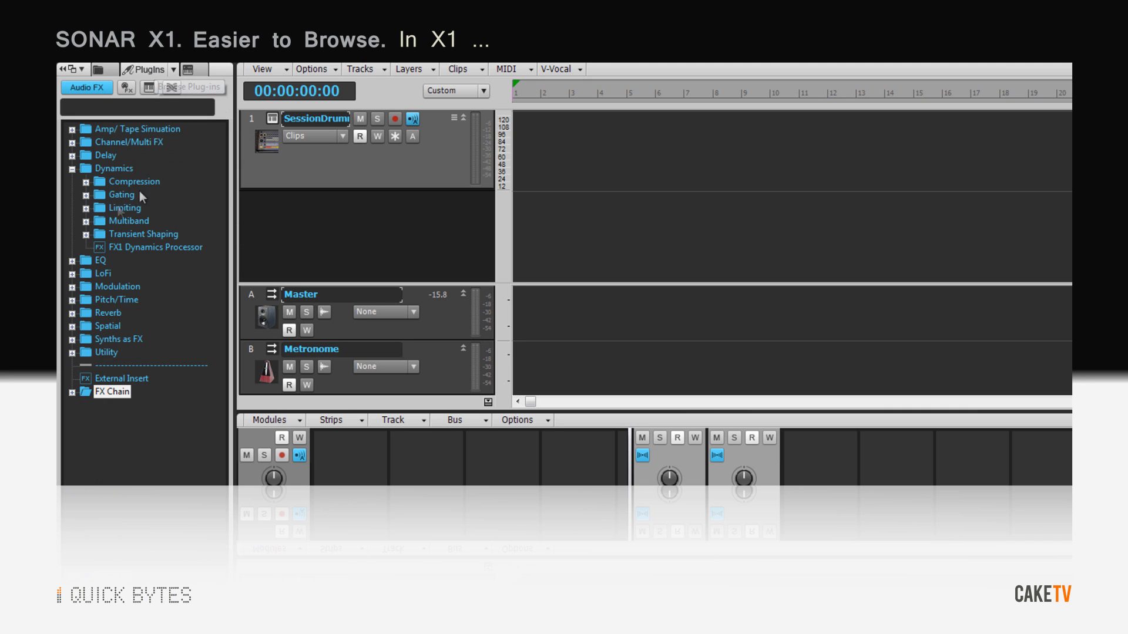
click(86, 181)
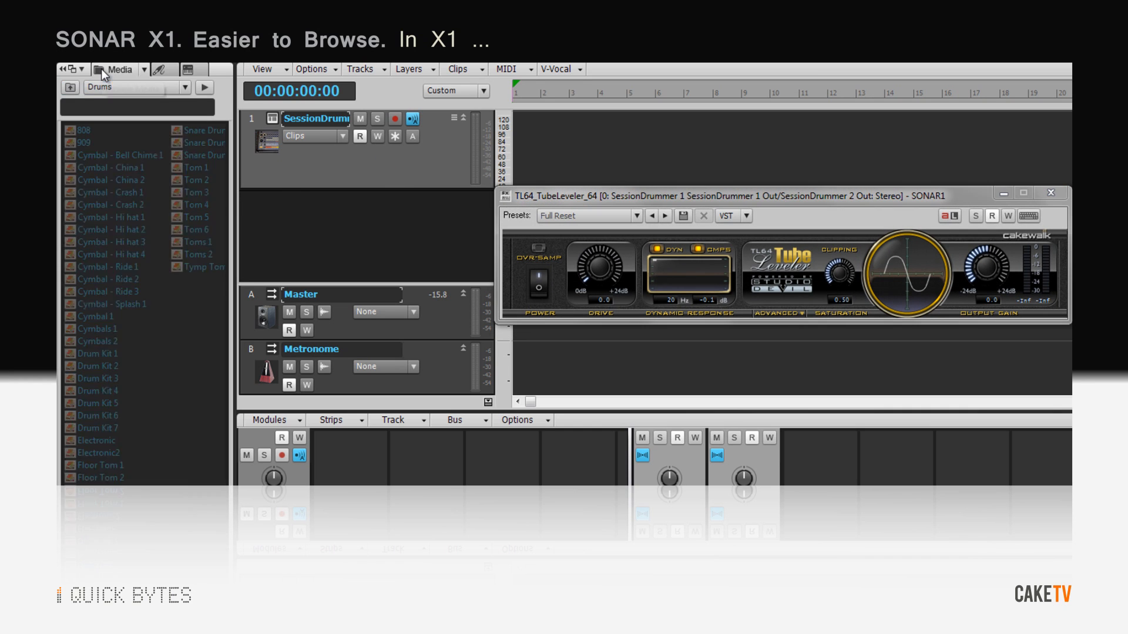
click(187, 87)
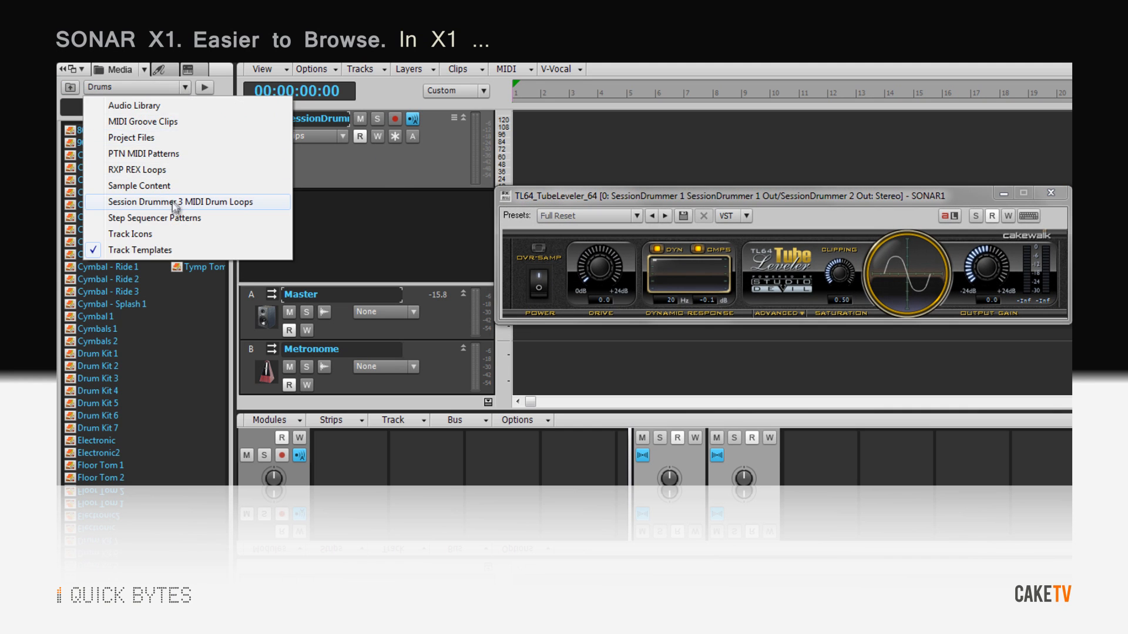
click(177, 202)
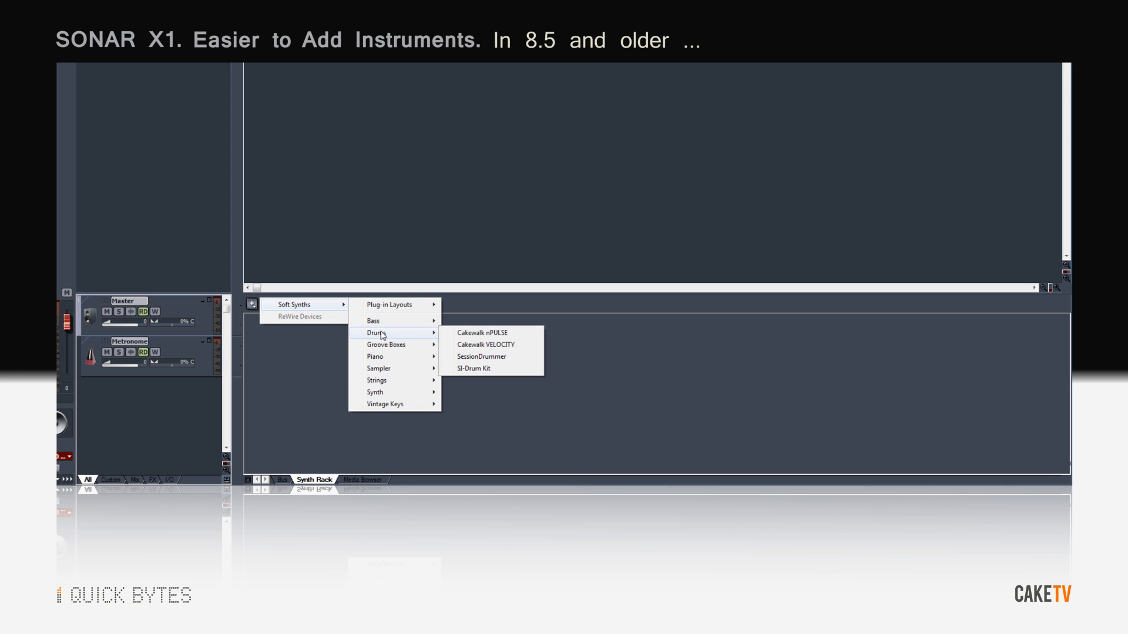
- Insert a drum soft synth via 8.5's Synth Rack, then add SessionDrummer from X1's Instruments browser
click(482, 357)
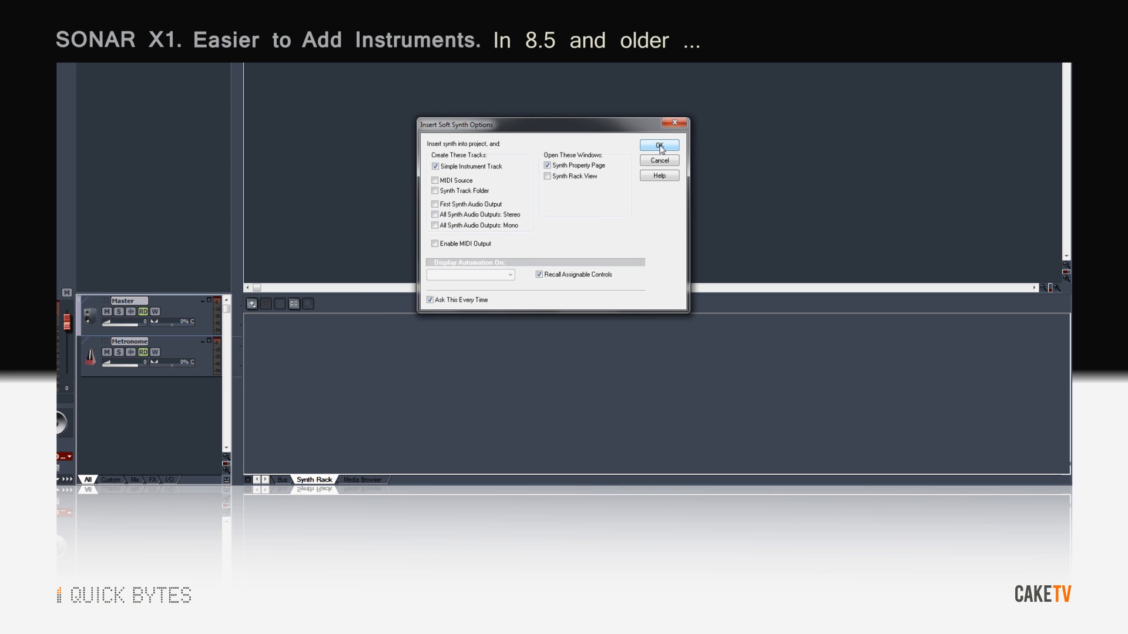
click(660, 145)
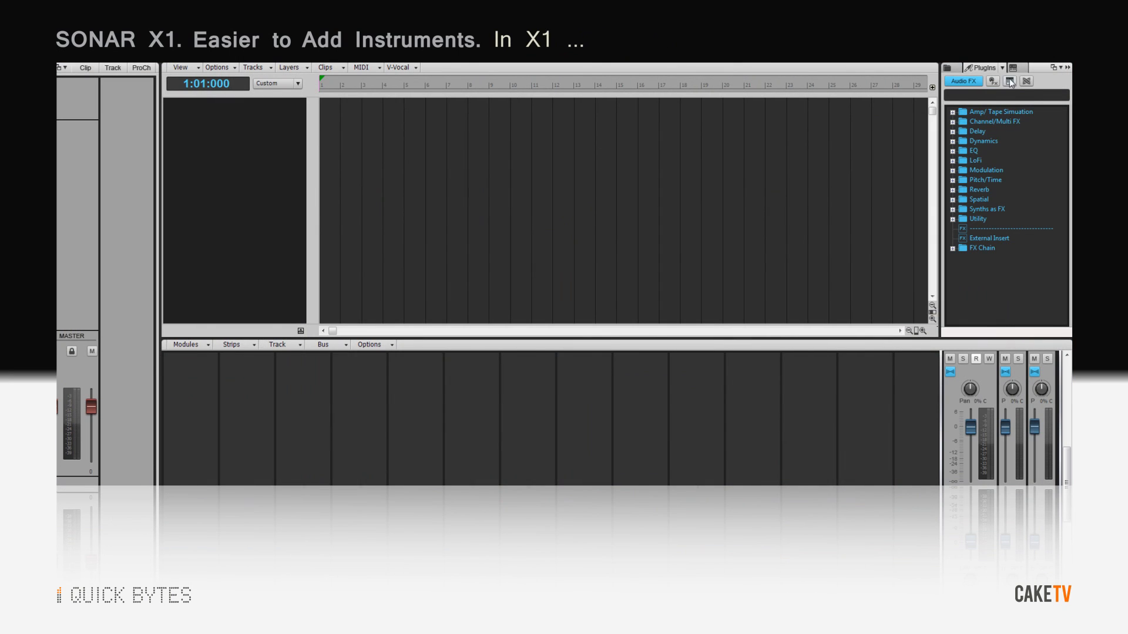
click(1008, 82)
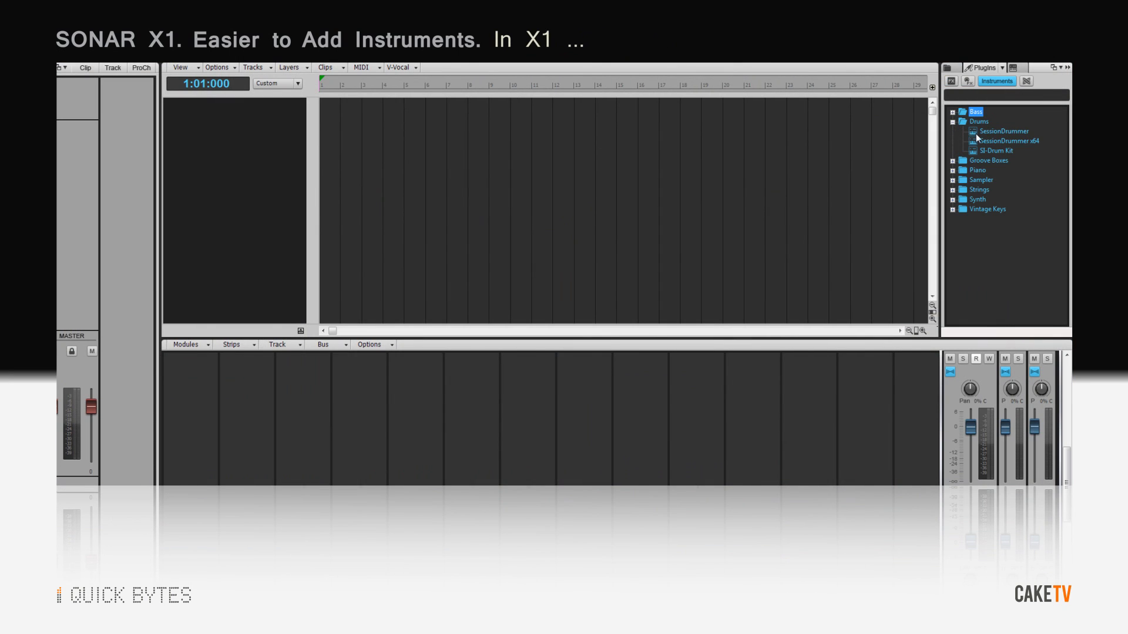
double_click(1007, 141)
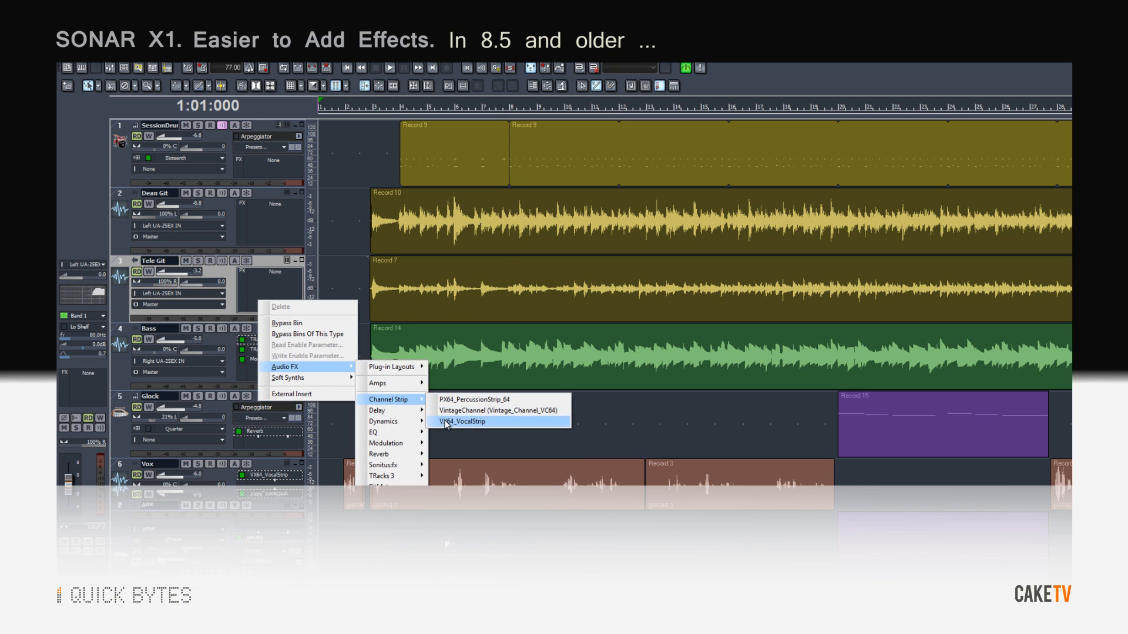
- Choose VX64_VocalStrip from the Channel Strip effects for the track's FX bin
click(461, 420)
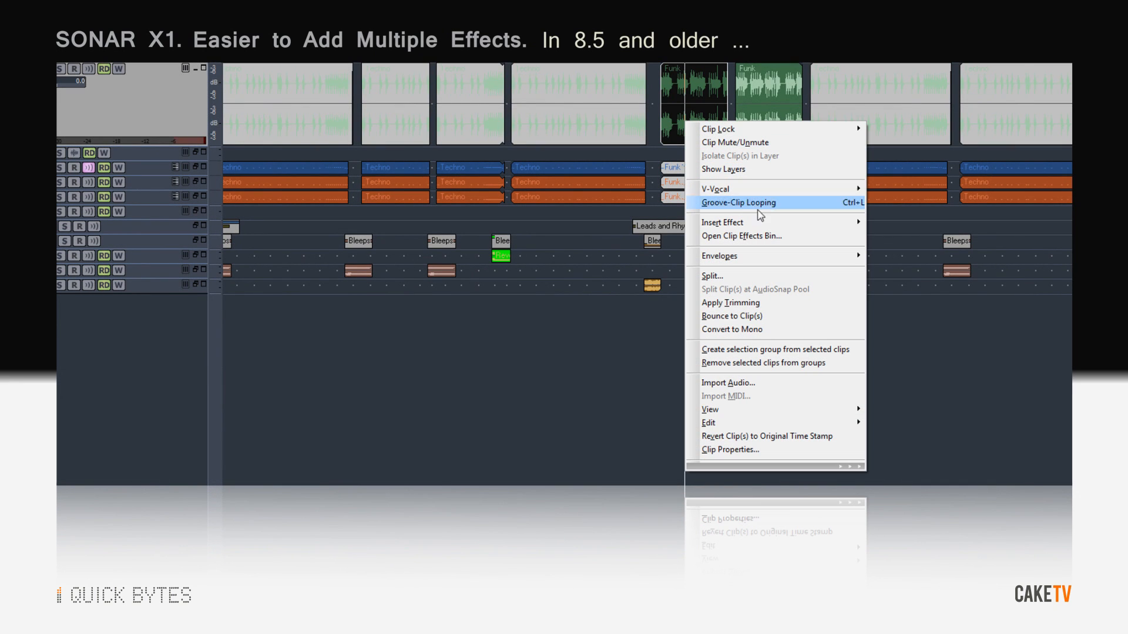
mouse_move(746, 224)
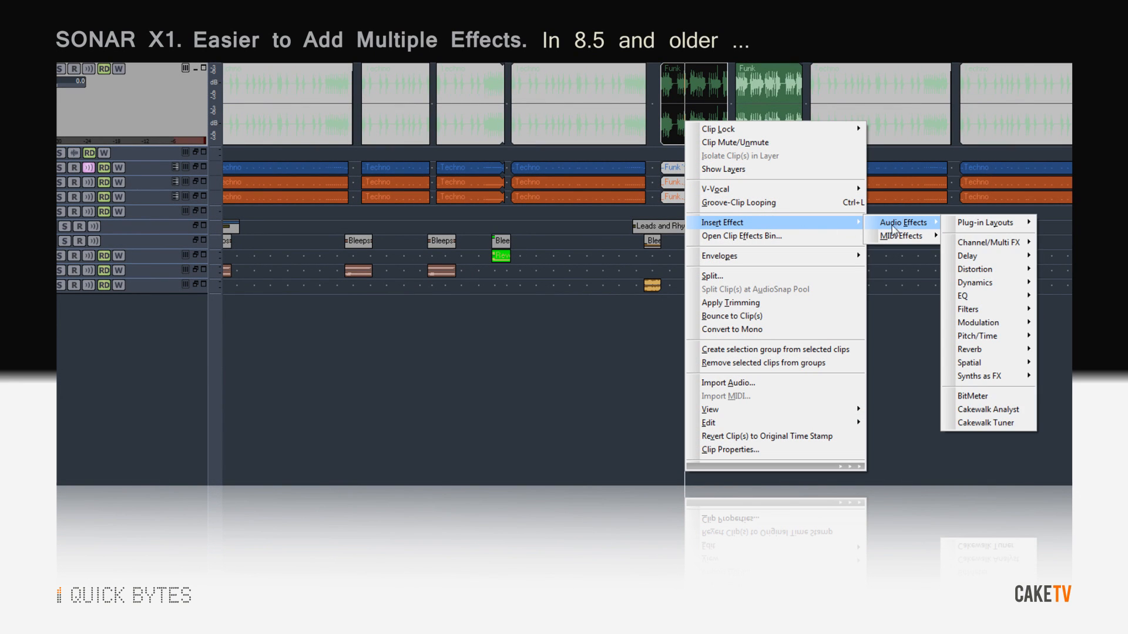
mouse_move(967, 256)
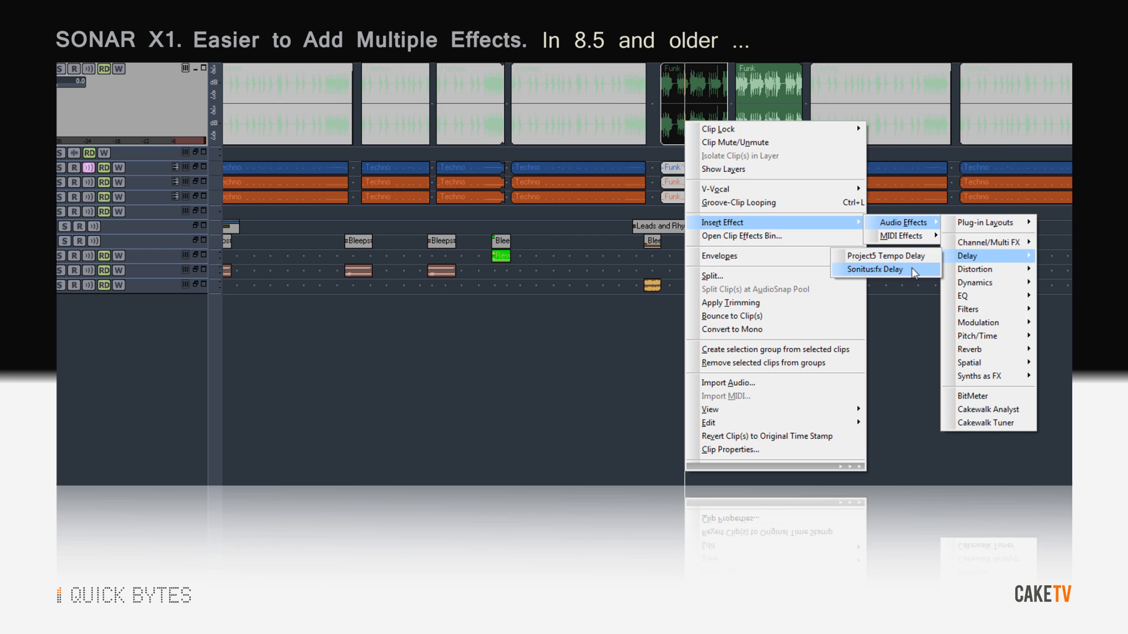
- Insert Sonitus:fx Delay as a clip effect on the Funk bass clip
click(874, 269)
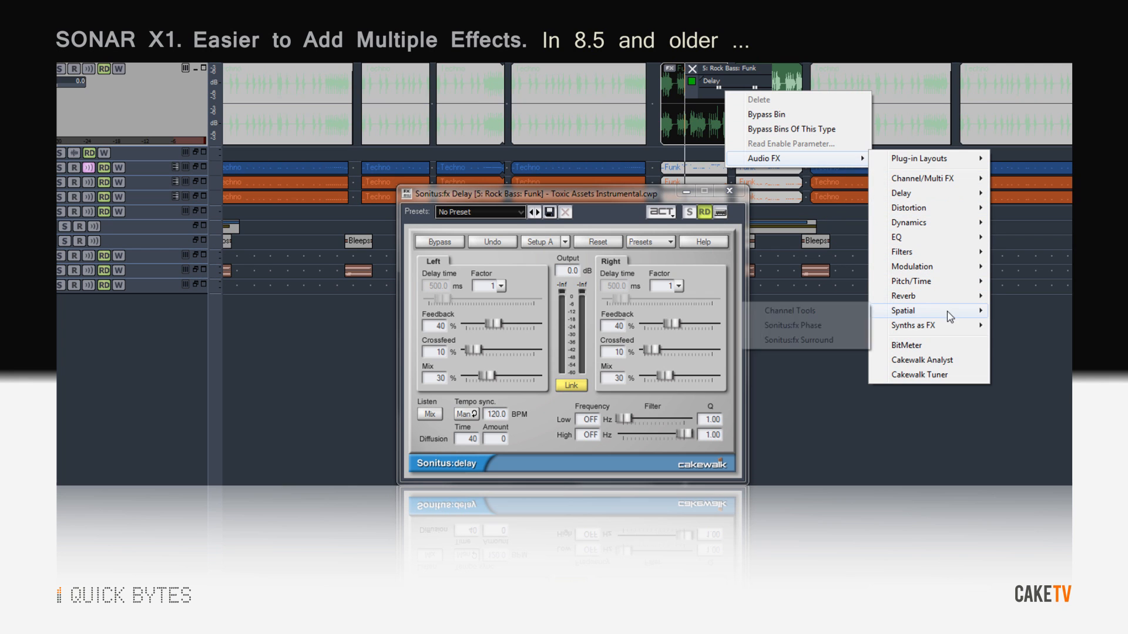
mouse_move(823, 330)
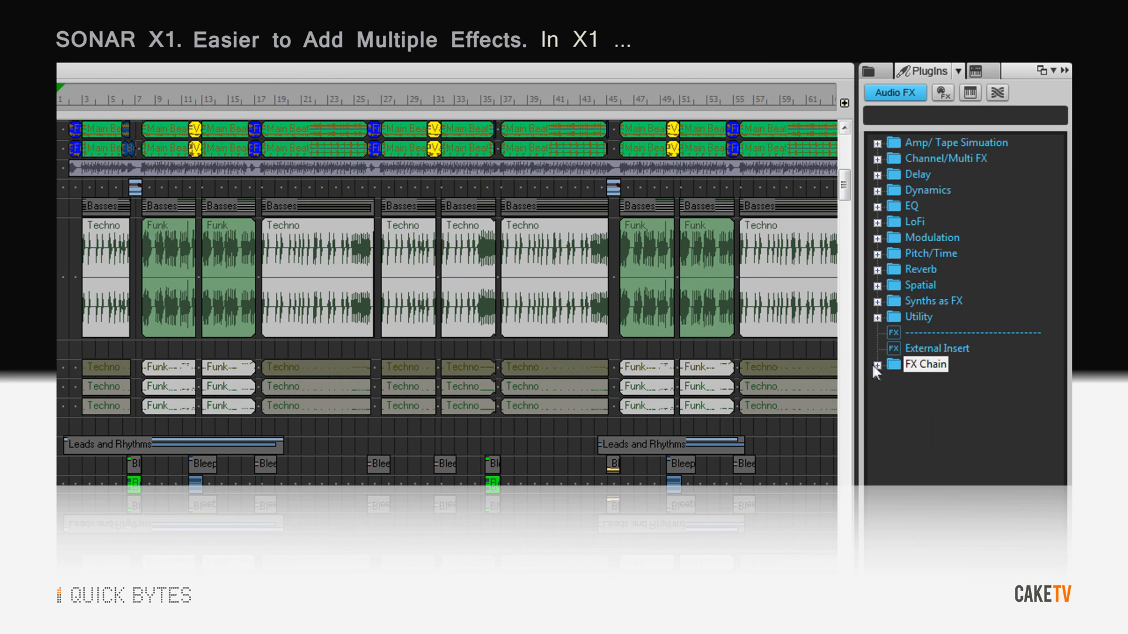
- Select the FX Chain entry under Audio FX in X1's Plugins browser
click(878, 365)
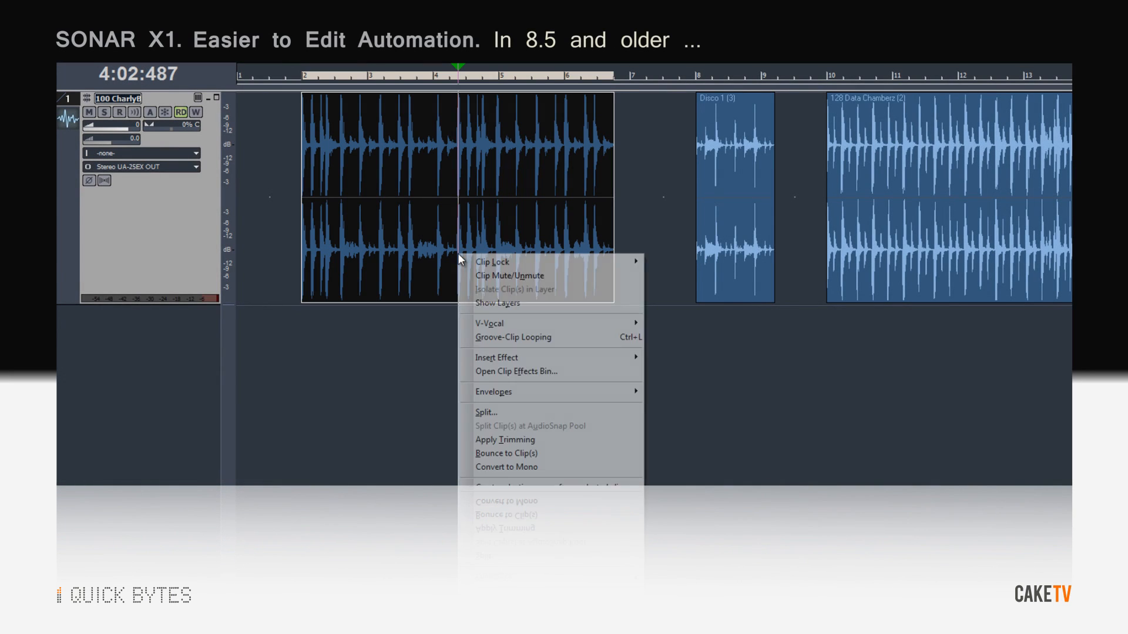
mouse_move(493, 393)
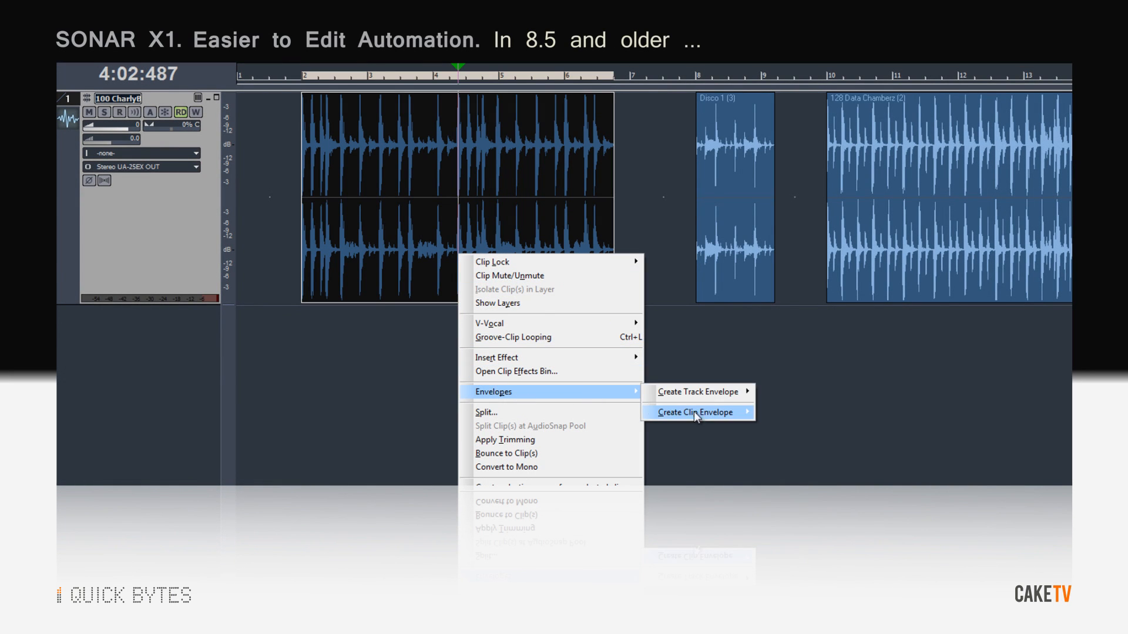
- Create a gain envelope dip on the first clip, then a Disco 1 gain envelope with nodes at the selection
click(695, 412)
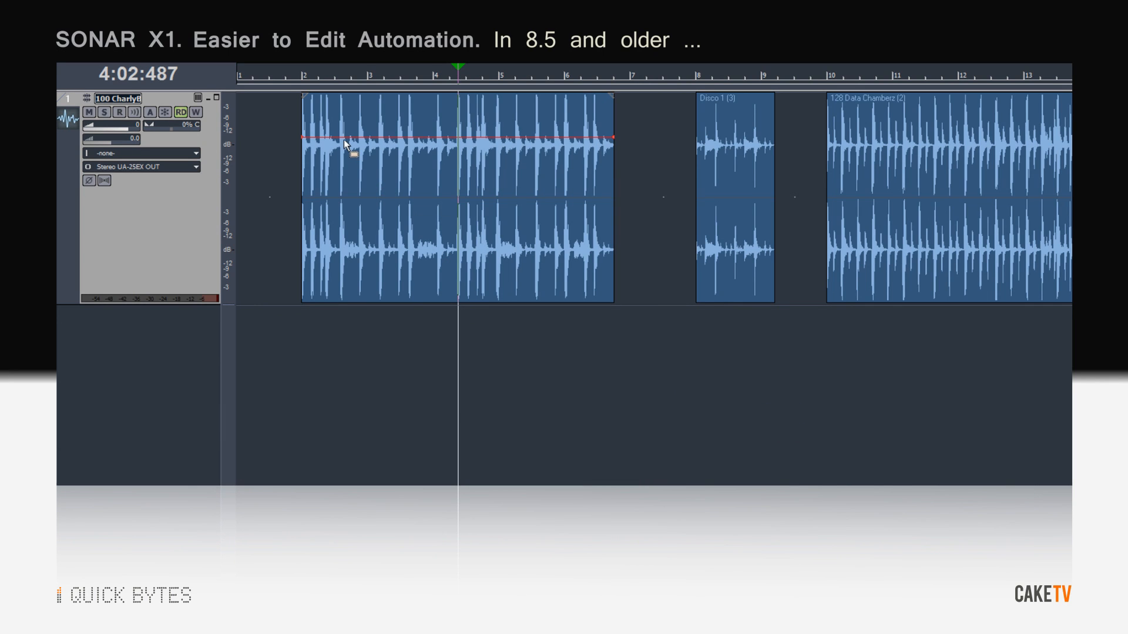
drag(367, 139, 366, 225)
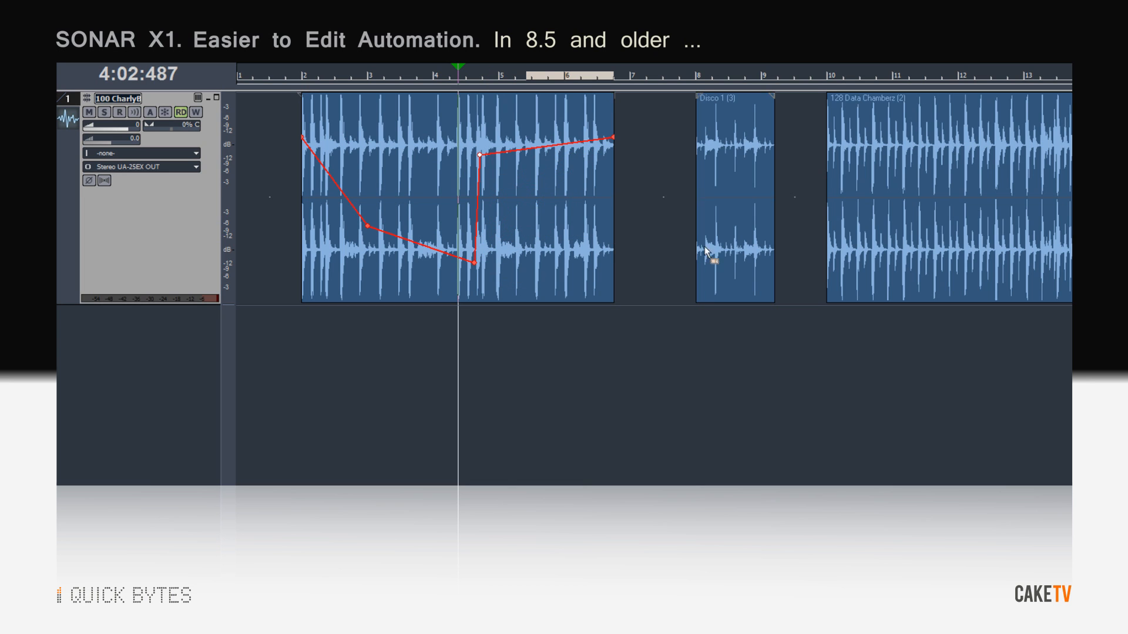
right_click(707, 252)
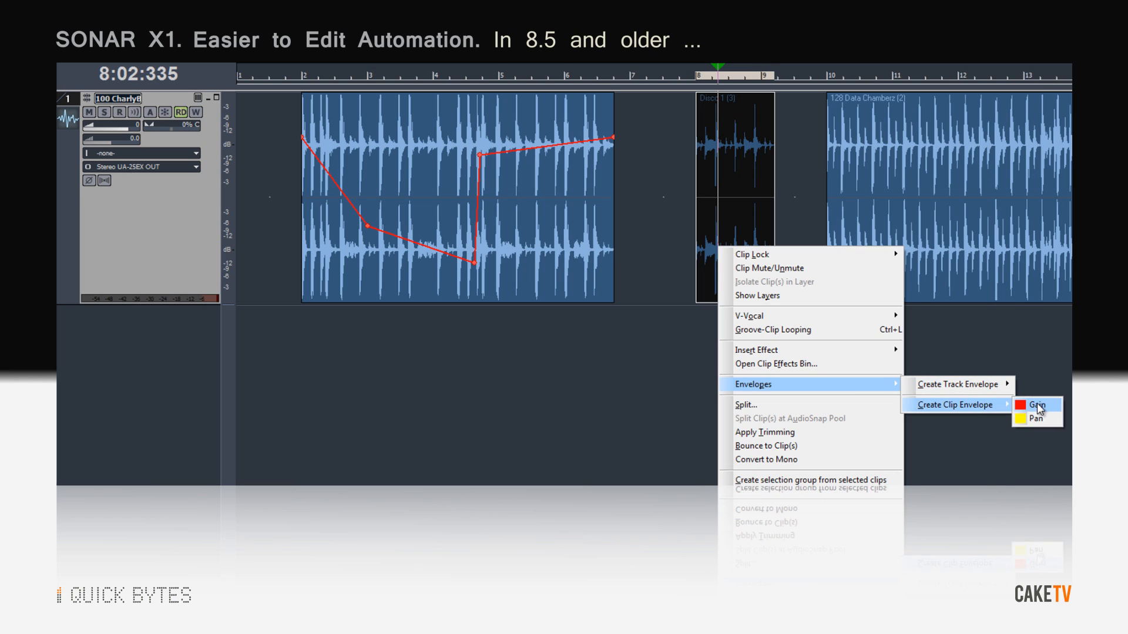
click(1037, 405)
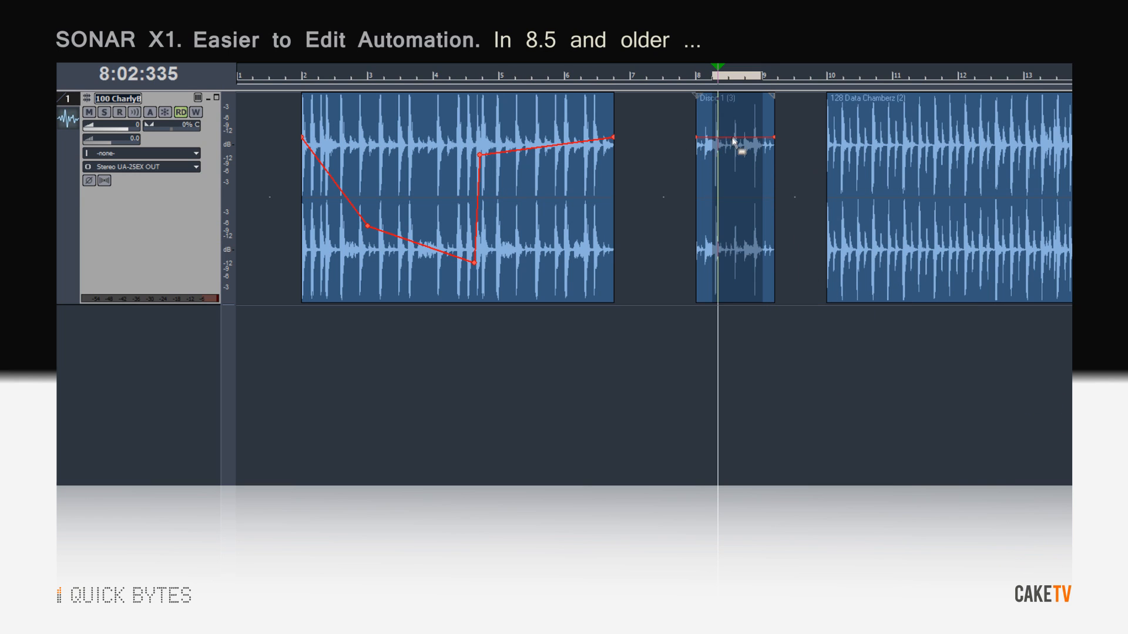
right_click(736, 140)
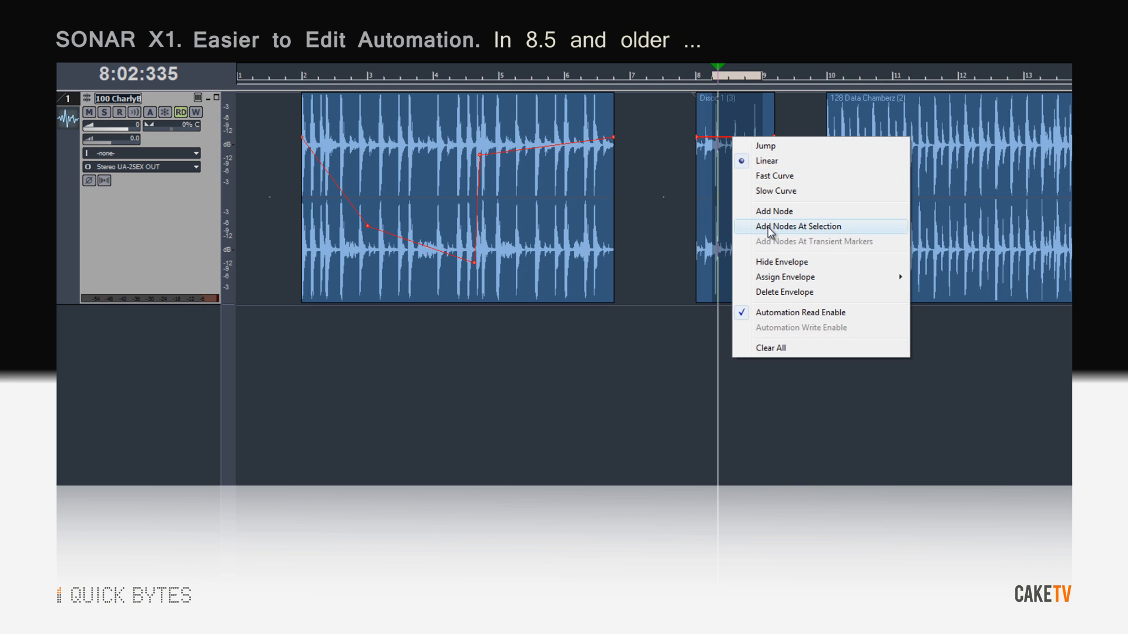
click(797, 227)
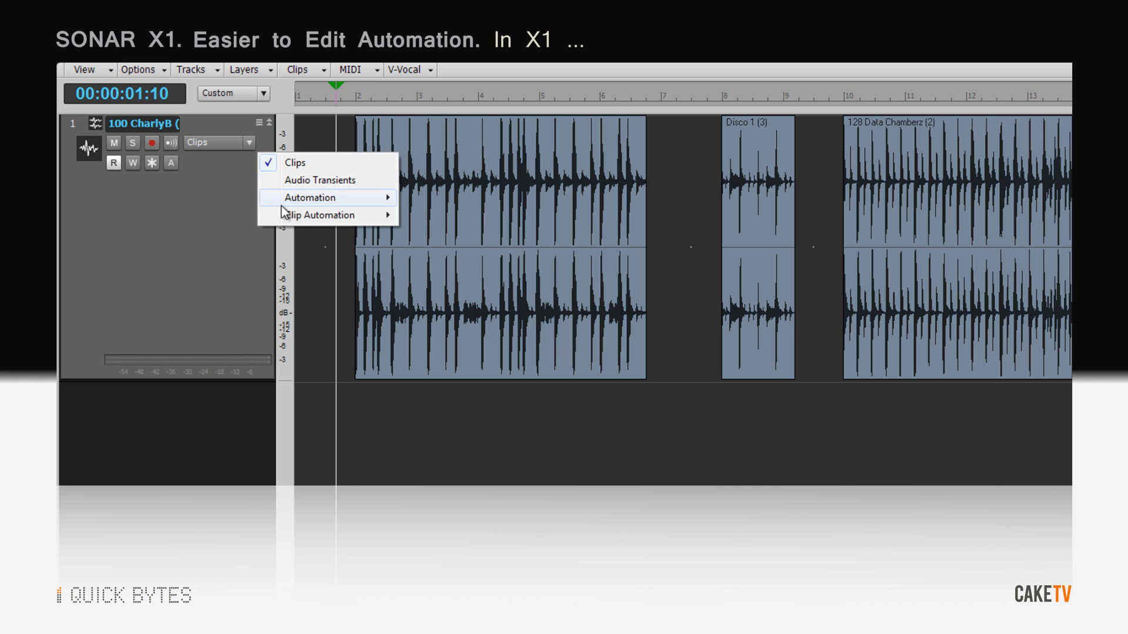
- Set the Edit Filter to Clip Gain and drag the first clip's envelope into a V-shaped dip
click(318, 198)
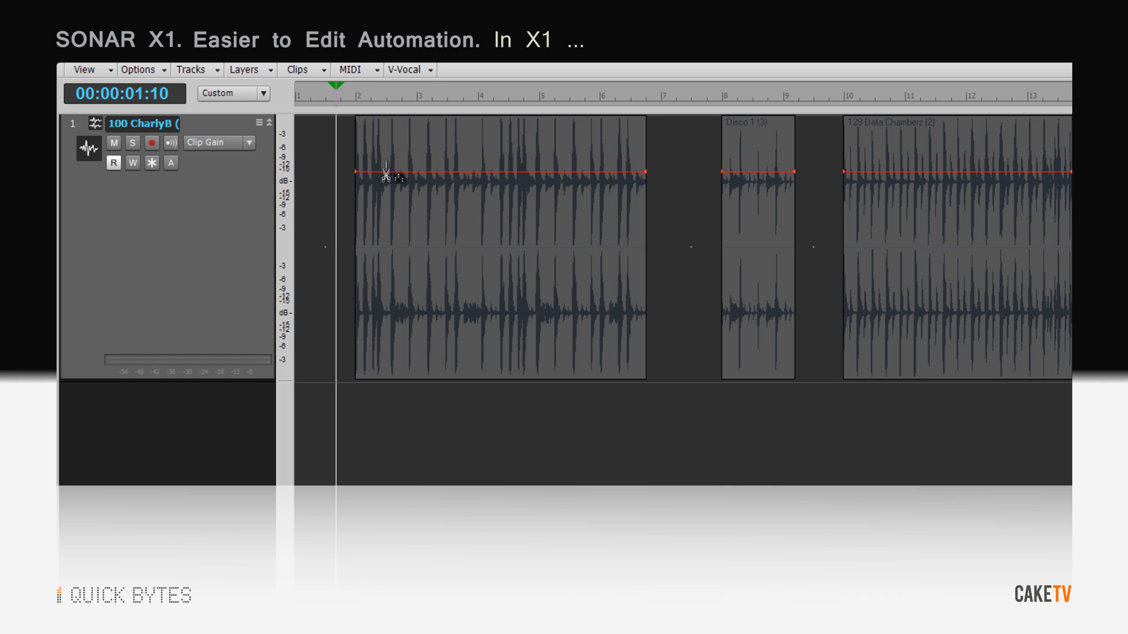
drag(389, 173, 543, 342)
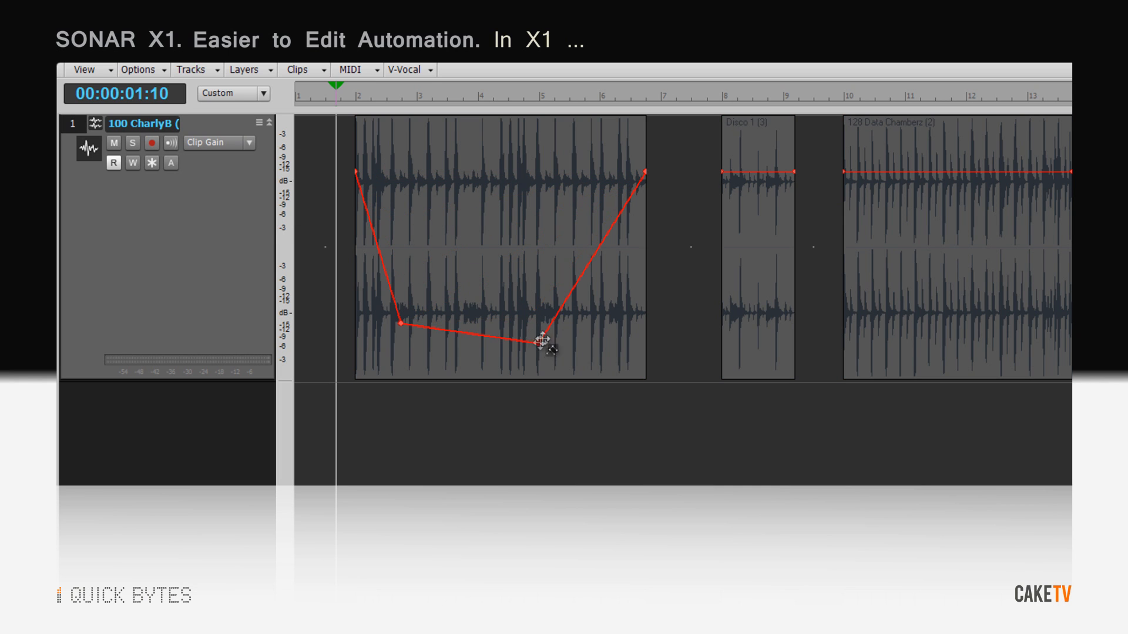
drag(546, 343, 554, 162)
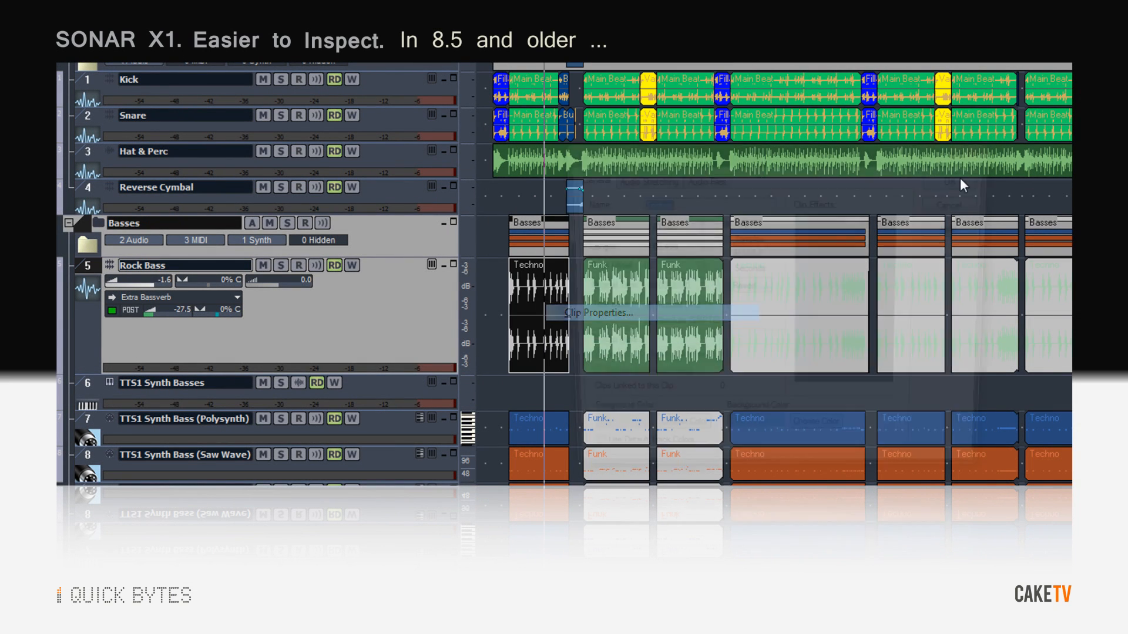
- In 8.5, bring up Techno 1's clip properties and pick a new foreground colour for it
click(597, 312)
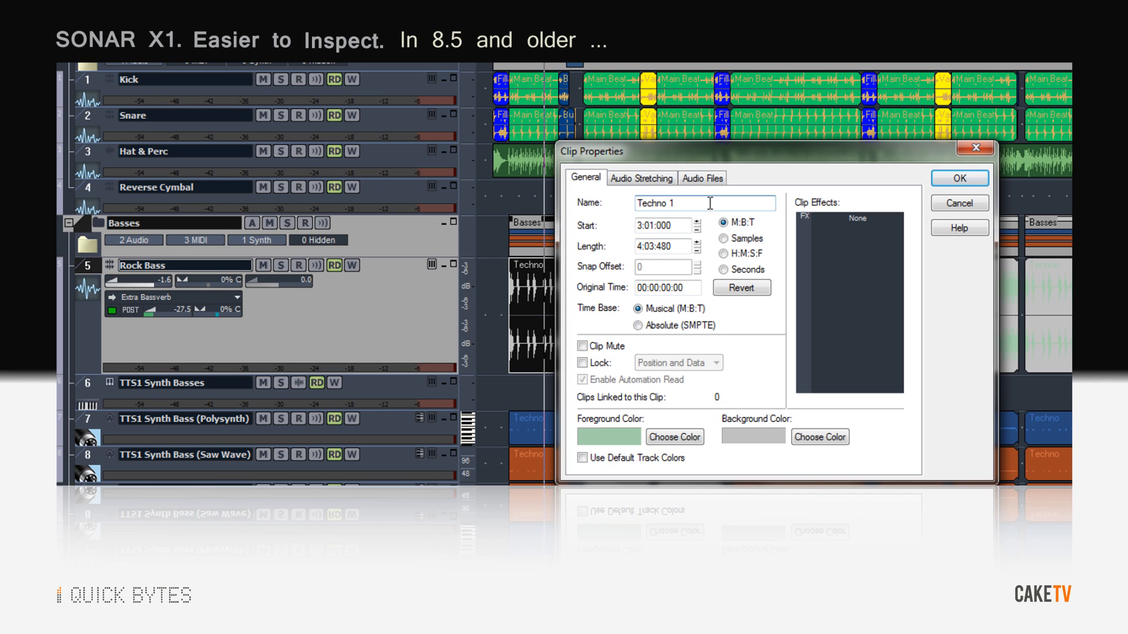
click(675, 437)
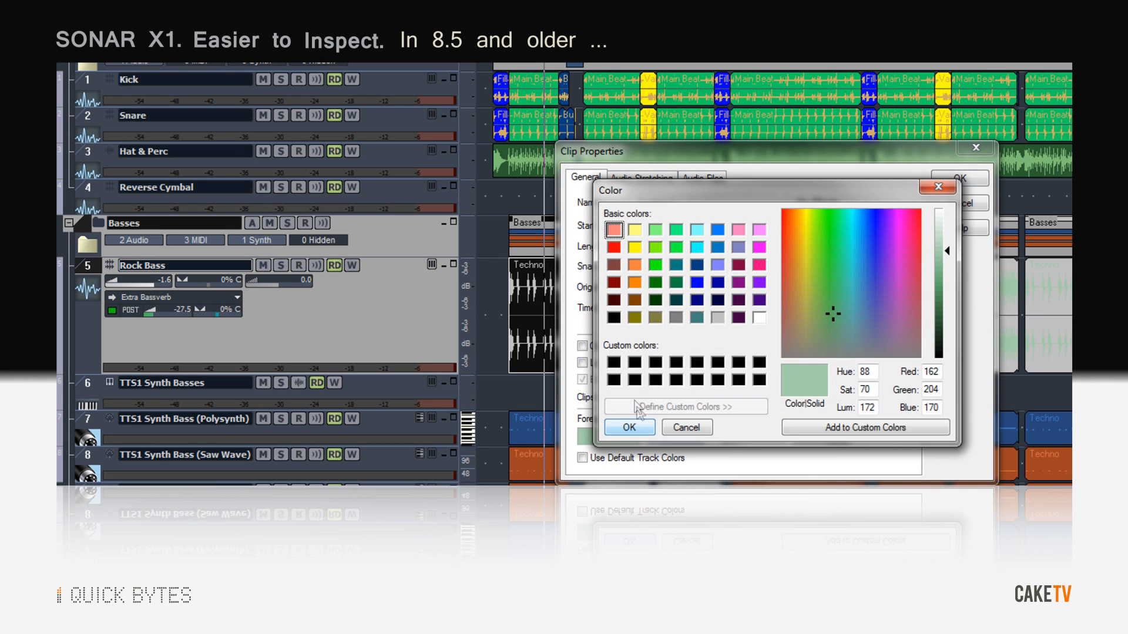
click(634, 282)
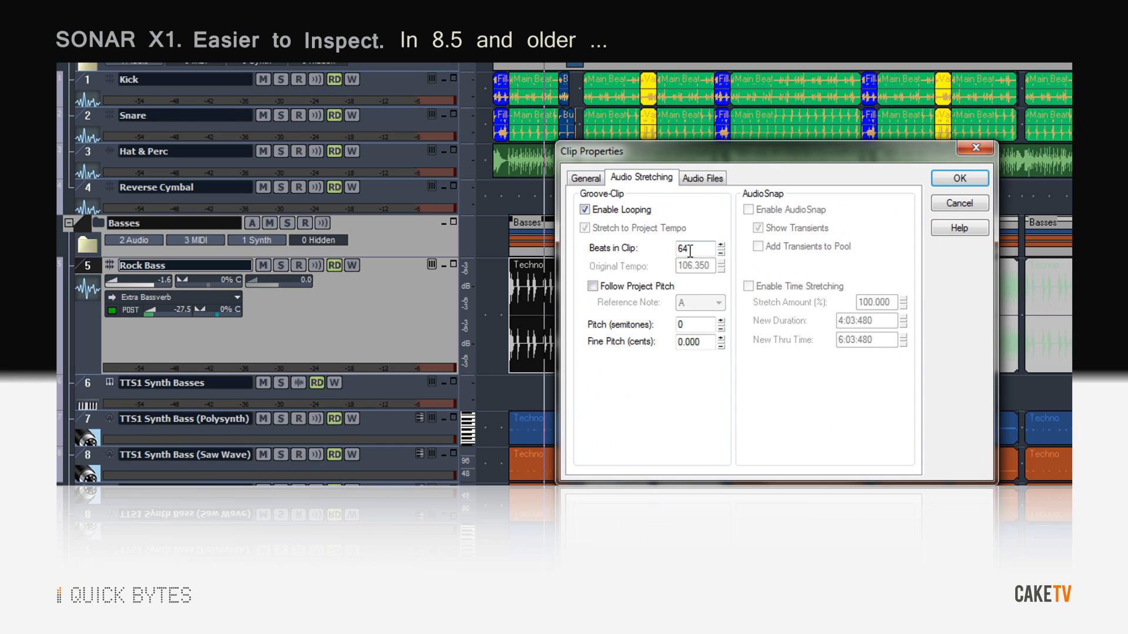
- Set Beats in Clip to 32 and confirm the clip property changes
text(32)
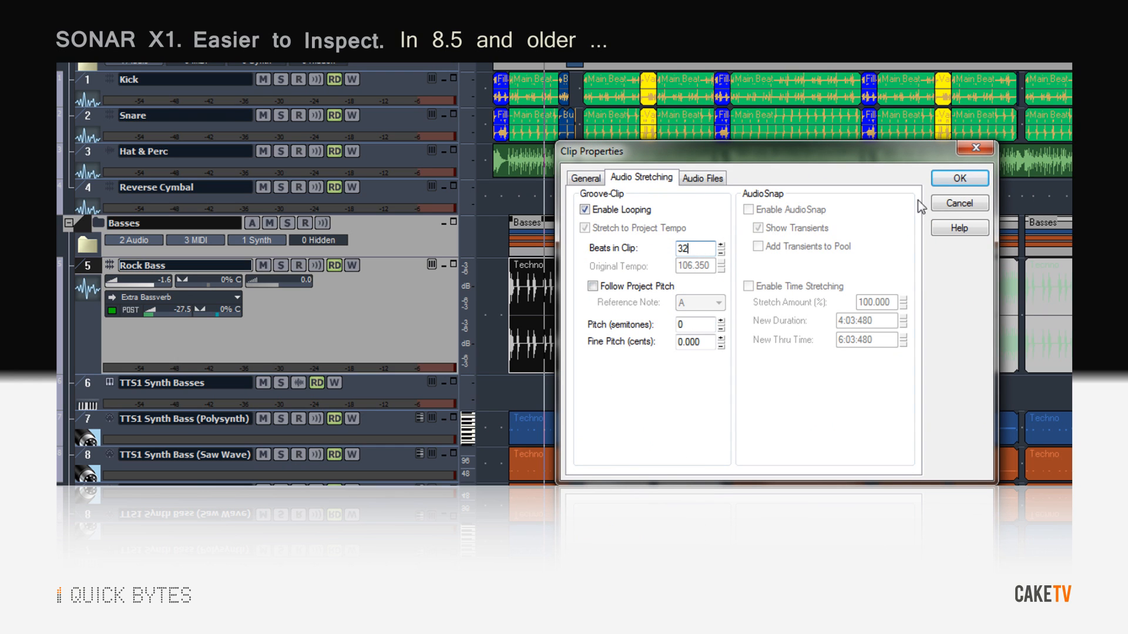
click(959, 178)
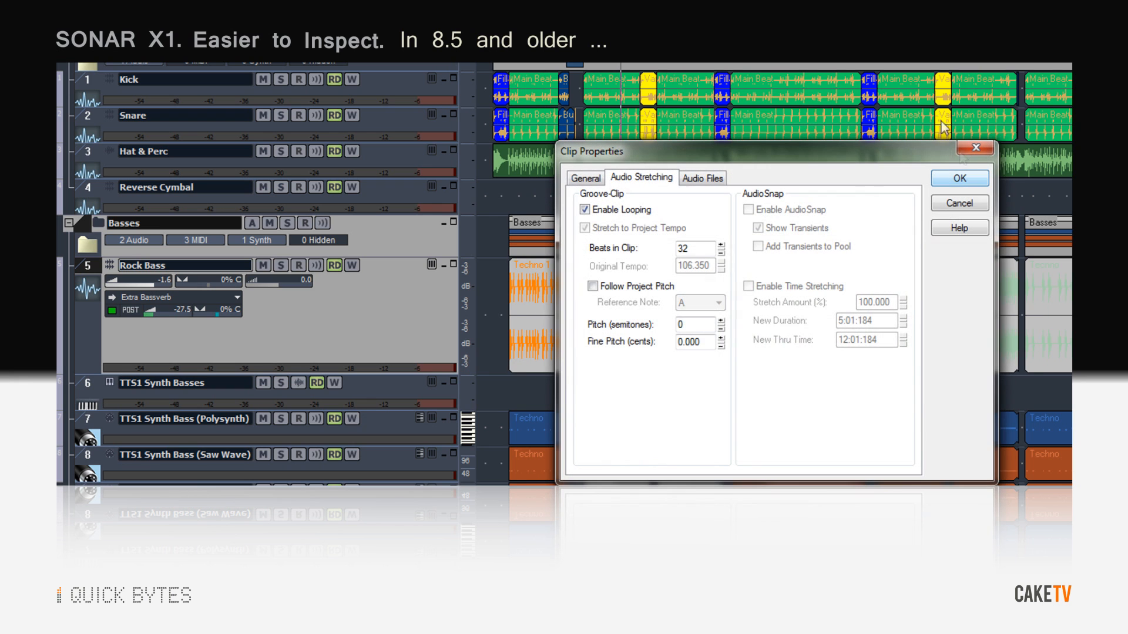
click(693, 249)
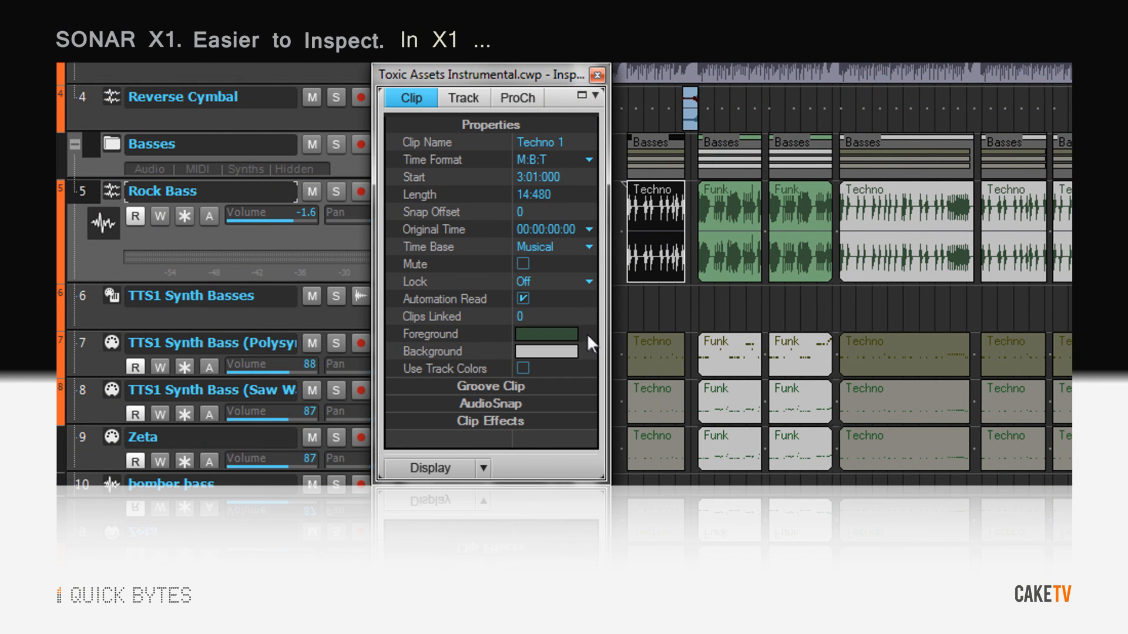
- In X1's inspector, expand Techno 1's groove clip settings showing 32 beats, then inspect the Funk clip
click(490, 385)
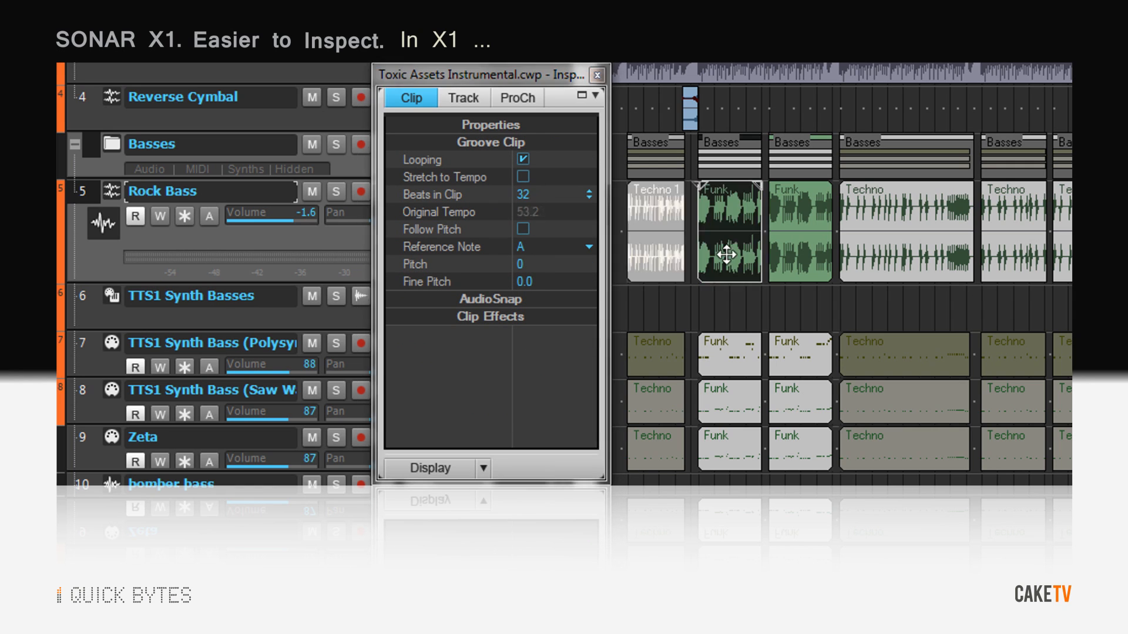
click(521, 195)
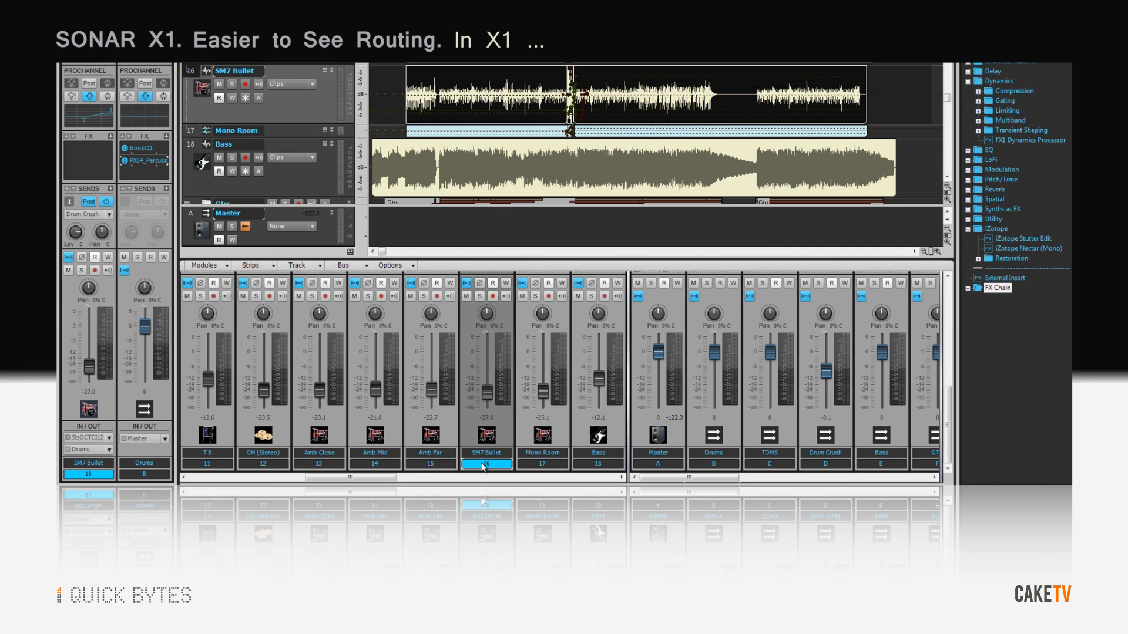
mouse_move(589, 471)
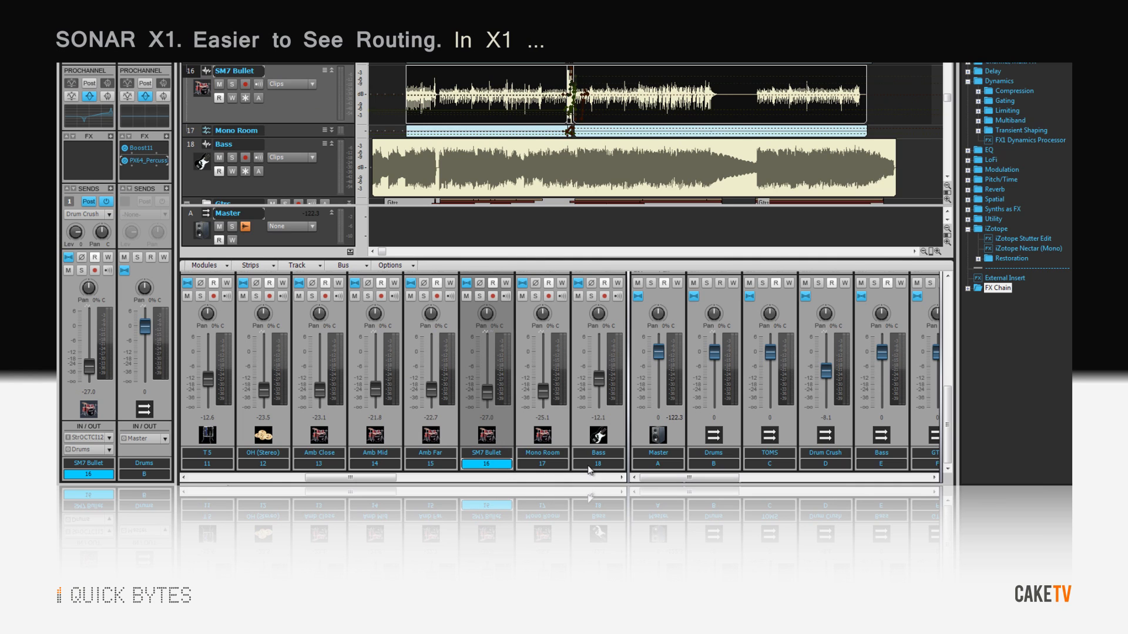
- Select the Bass strip in X1's Console so the inspector shows it routed to the Bass bus
click(597, 465)
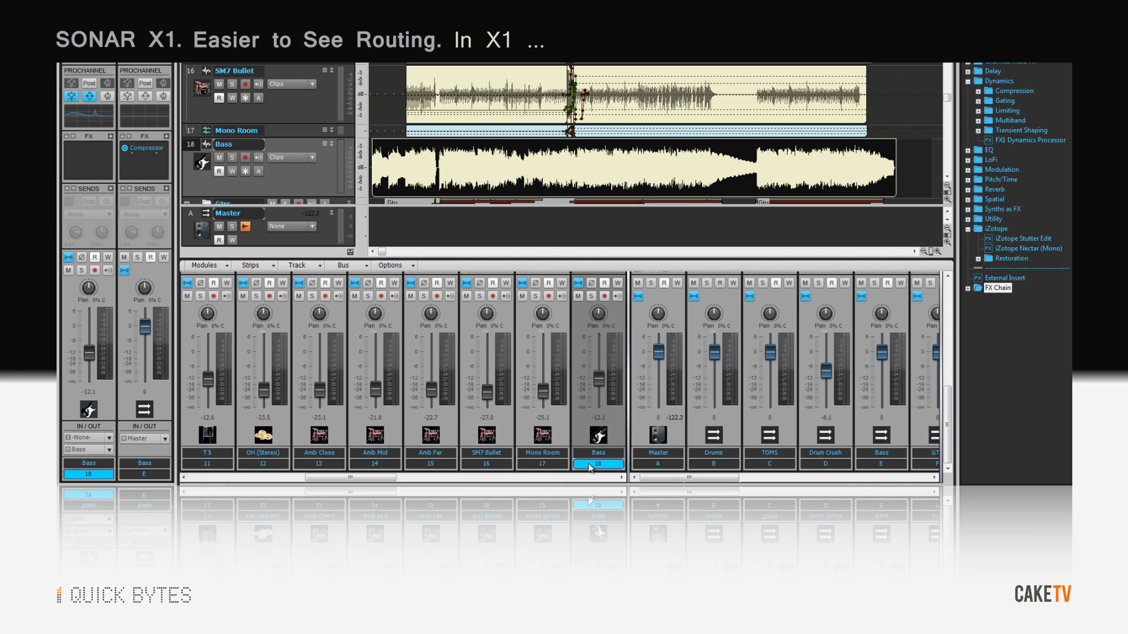
click(486, 464)
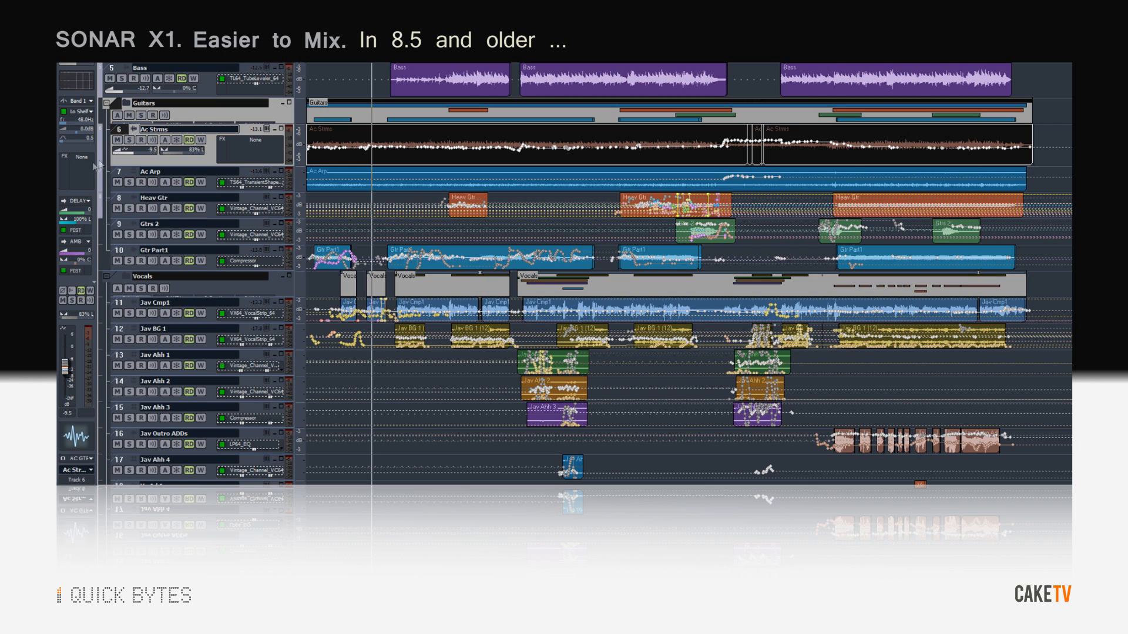
- Insert a Sonitus Compressor and TL64 TubeLeveler into 8.5's Ac Strms FX bin
right_click(100, 167)
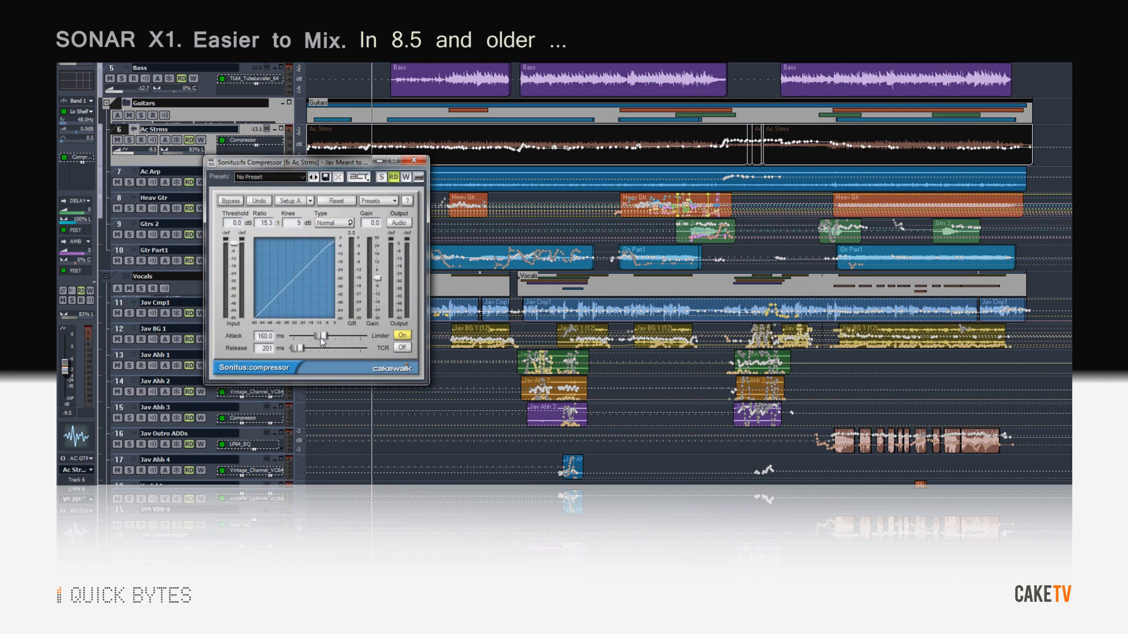
right_click(77, 160)
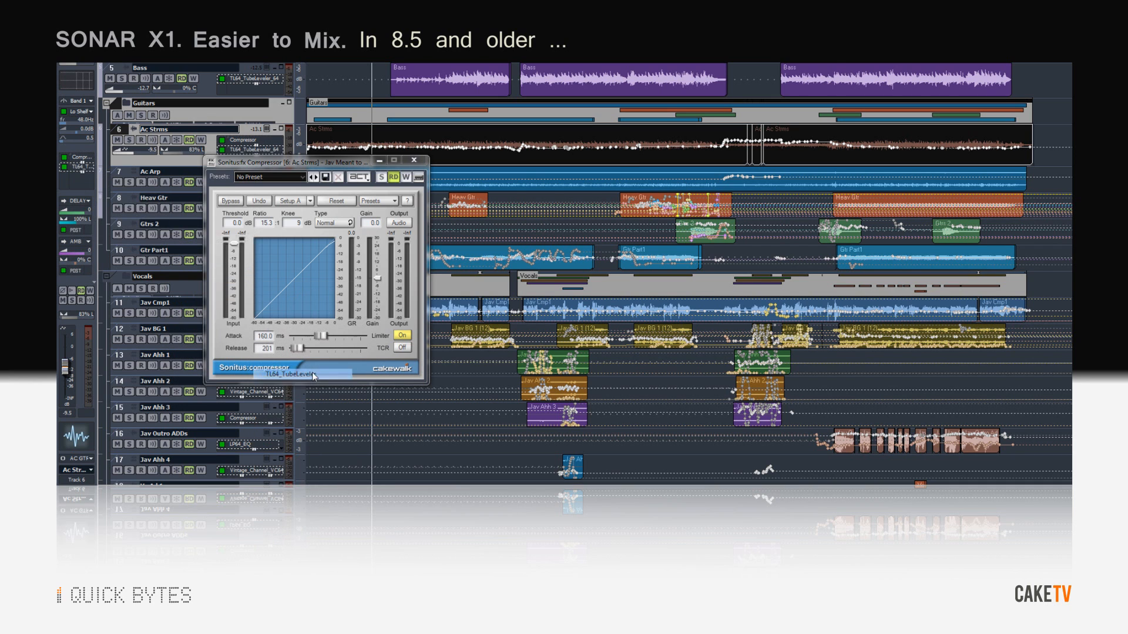
click(301, 376)
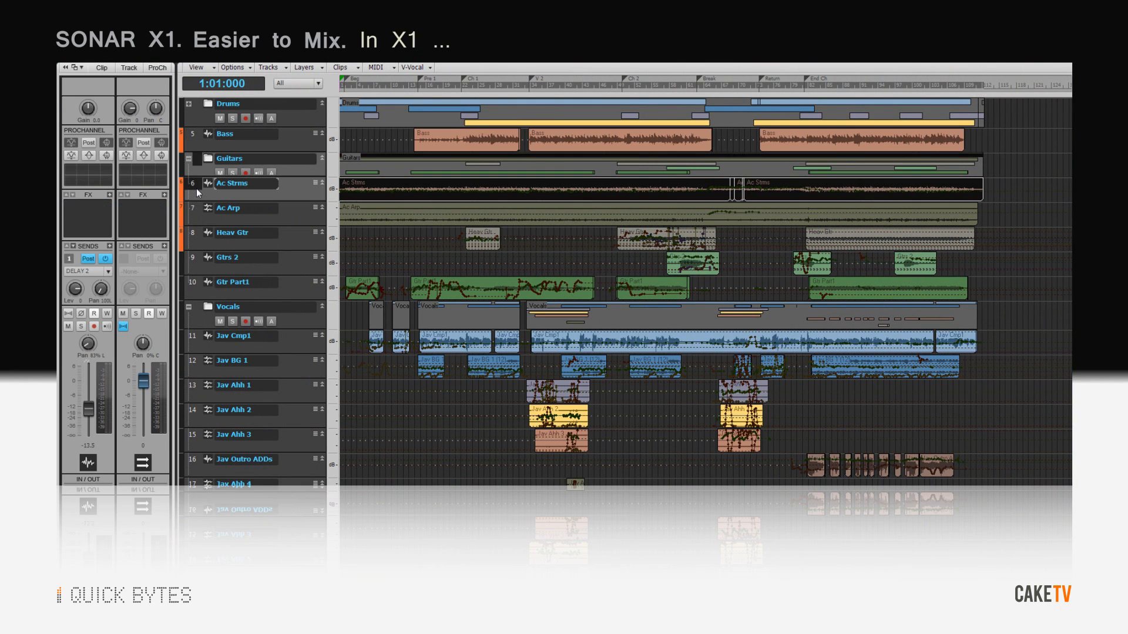
- Show X1's ProChannel for Ac Strms with its compressor, equalizer and tube saturation modules
click(155, 67)
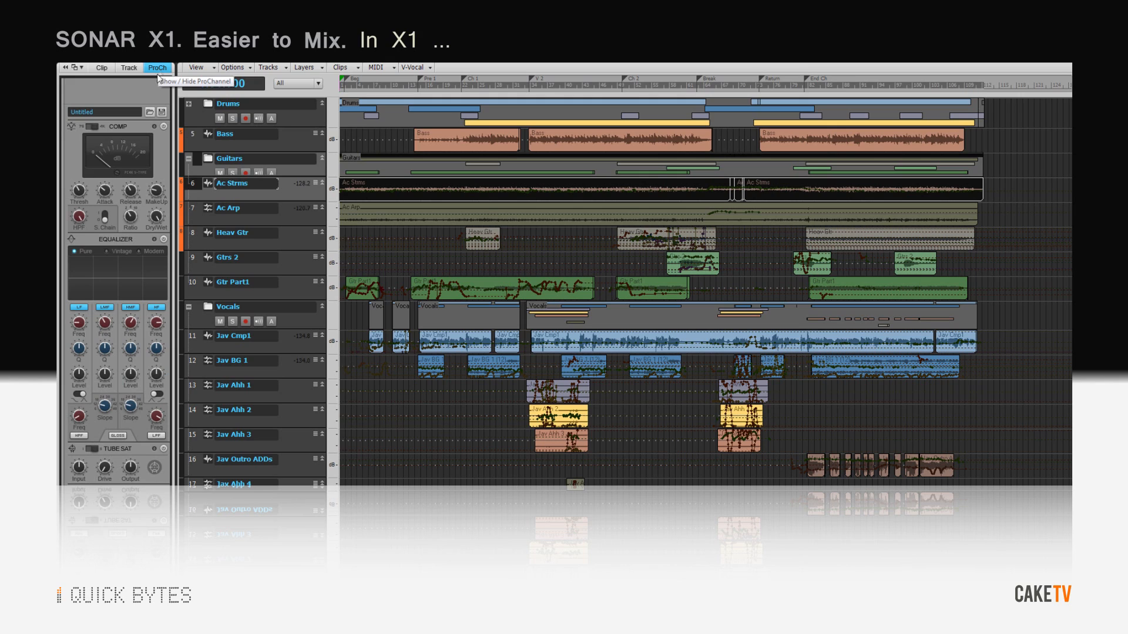